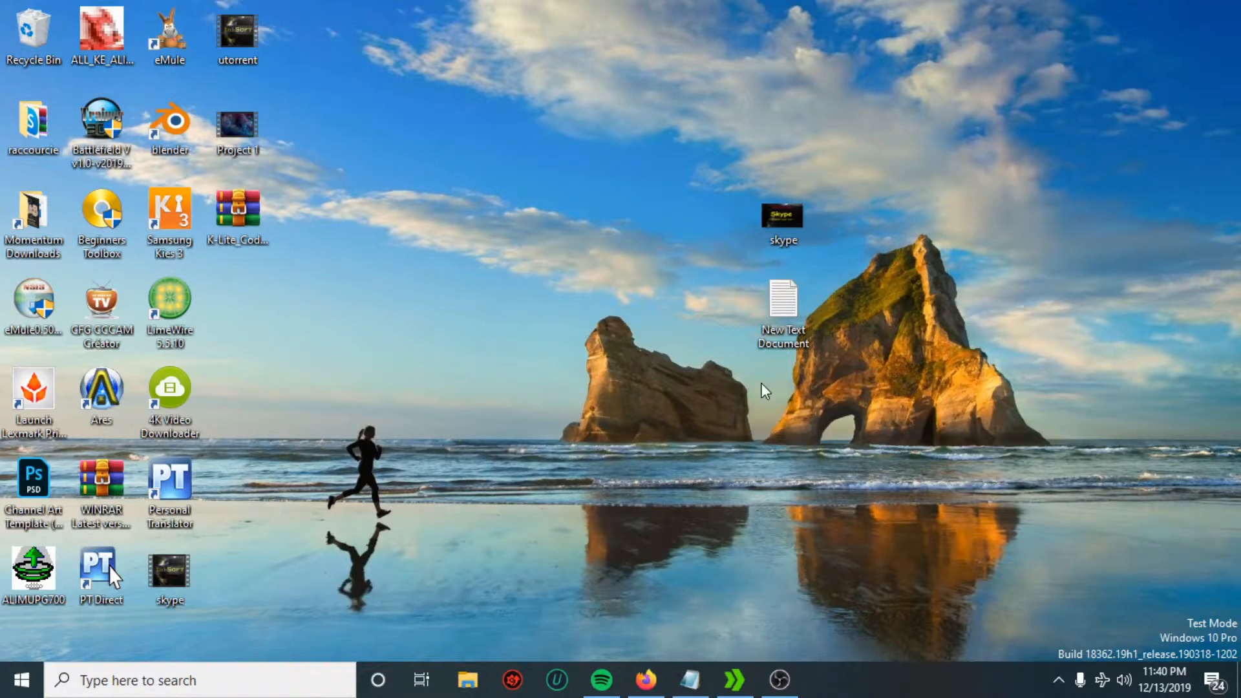
{"action": "mouse_move", "coordinate": [561, 380]}
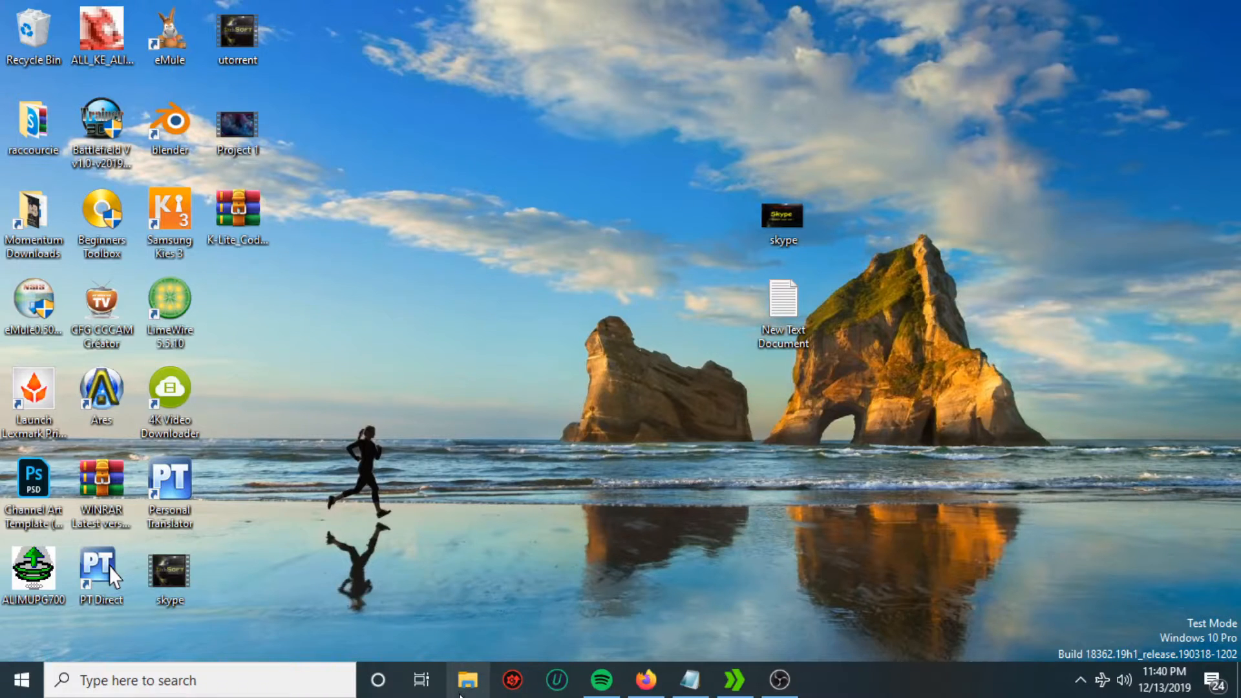
Step: Launch the K-Lite_Codec_Pack_1526_Mega installer from Recent files in File Explorer
{"action": "left_click", "coordinate": [467, 680]}
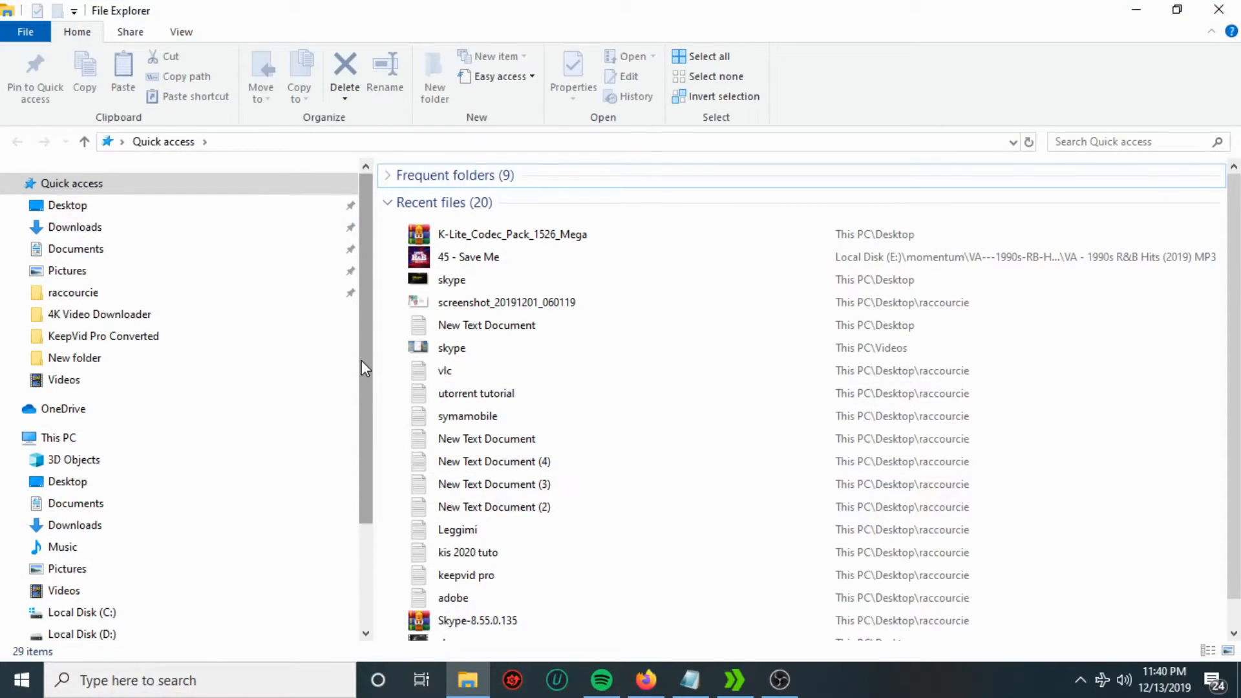
{"action": "left_click", "coordinate": [512, 233]}
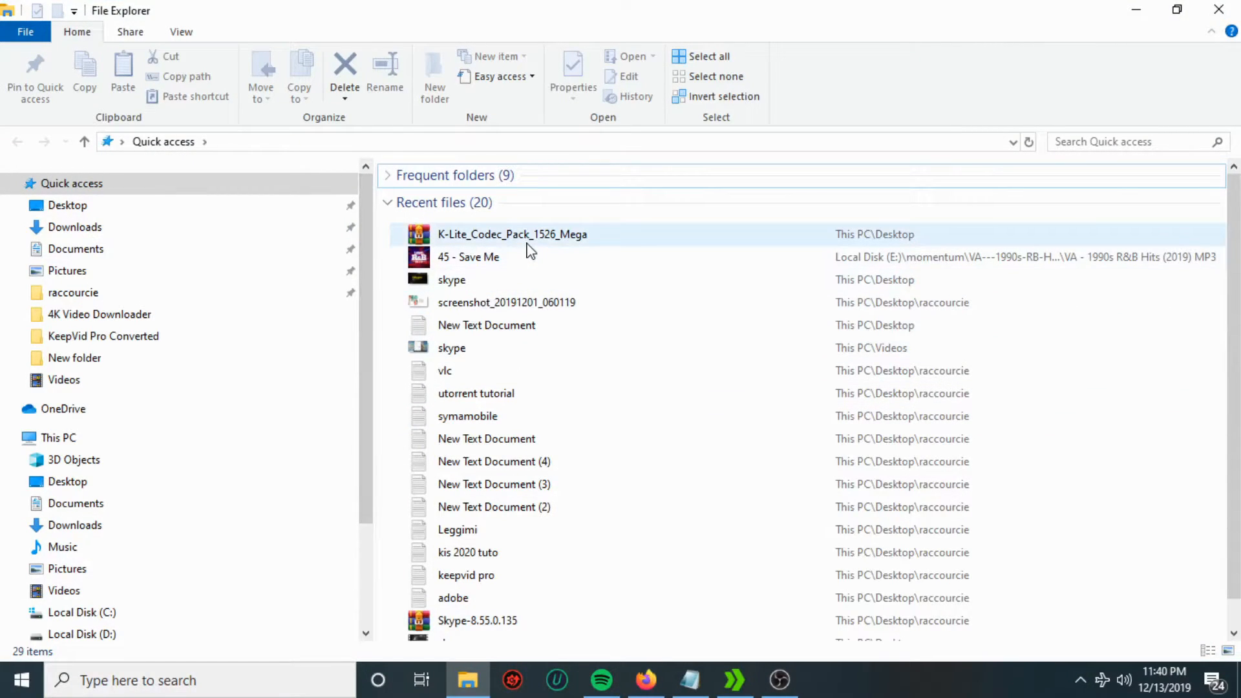
{"action": "double_click", "coordinate": [512, 233]}
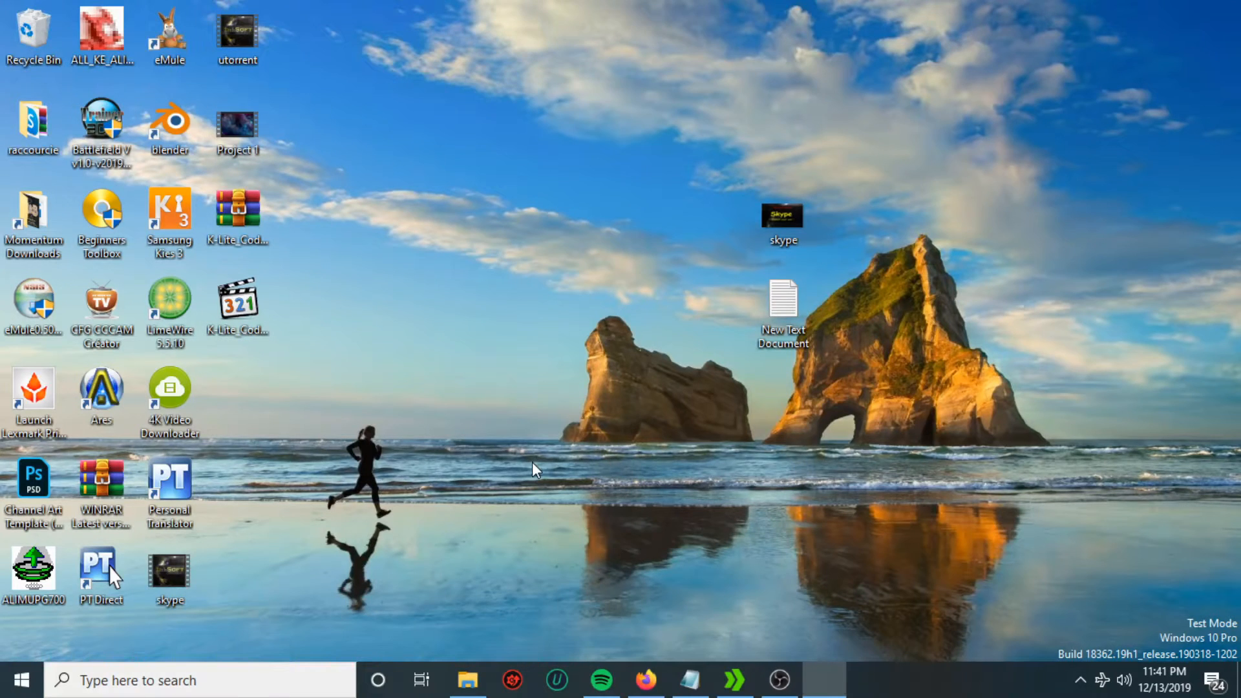
Step: Bring the installer forward and choose a fresh install
{"action": "left_click", "coordinate": [823, 680]}
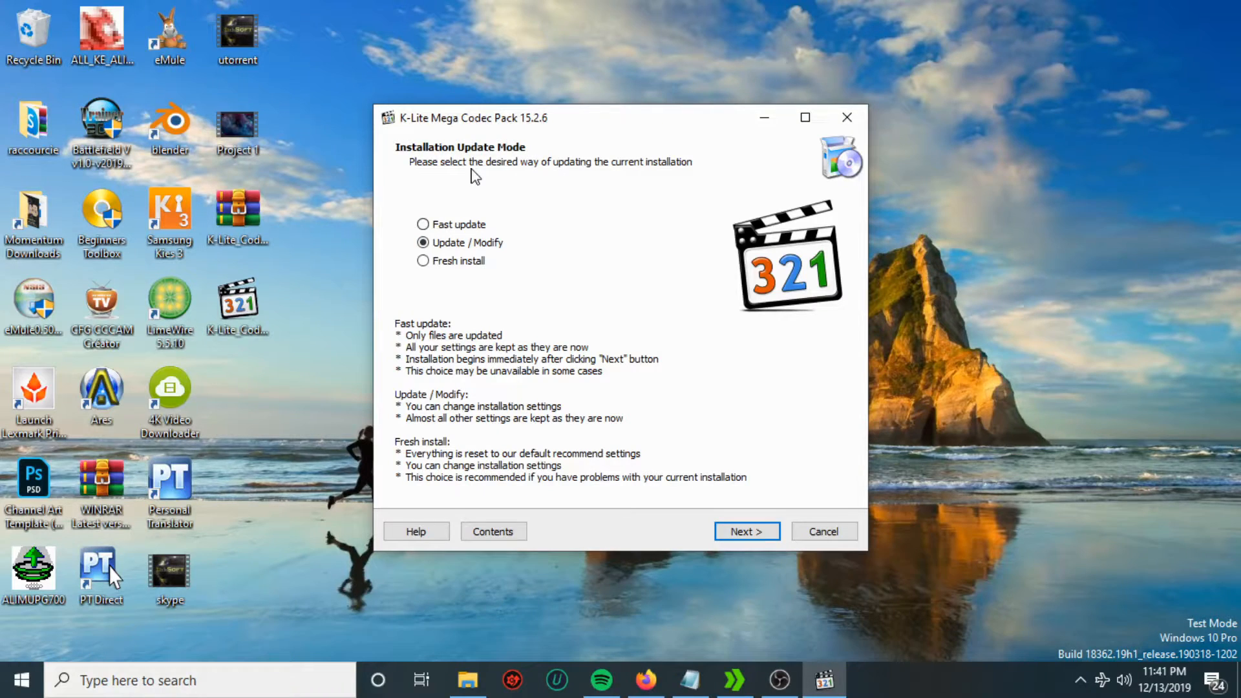
{"action": "mouse_move", "coordinate": [616, 177]}
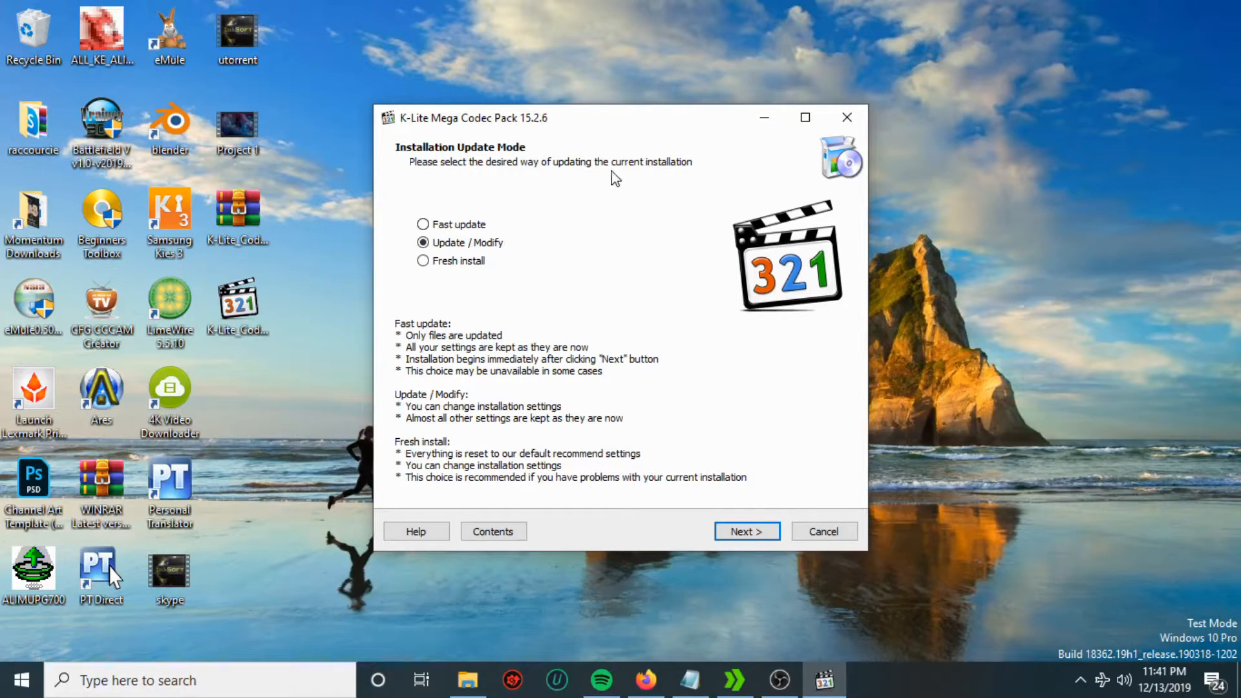
{"action": "mouse_move", "coordinate": [552, 241]}
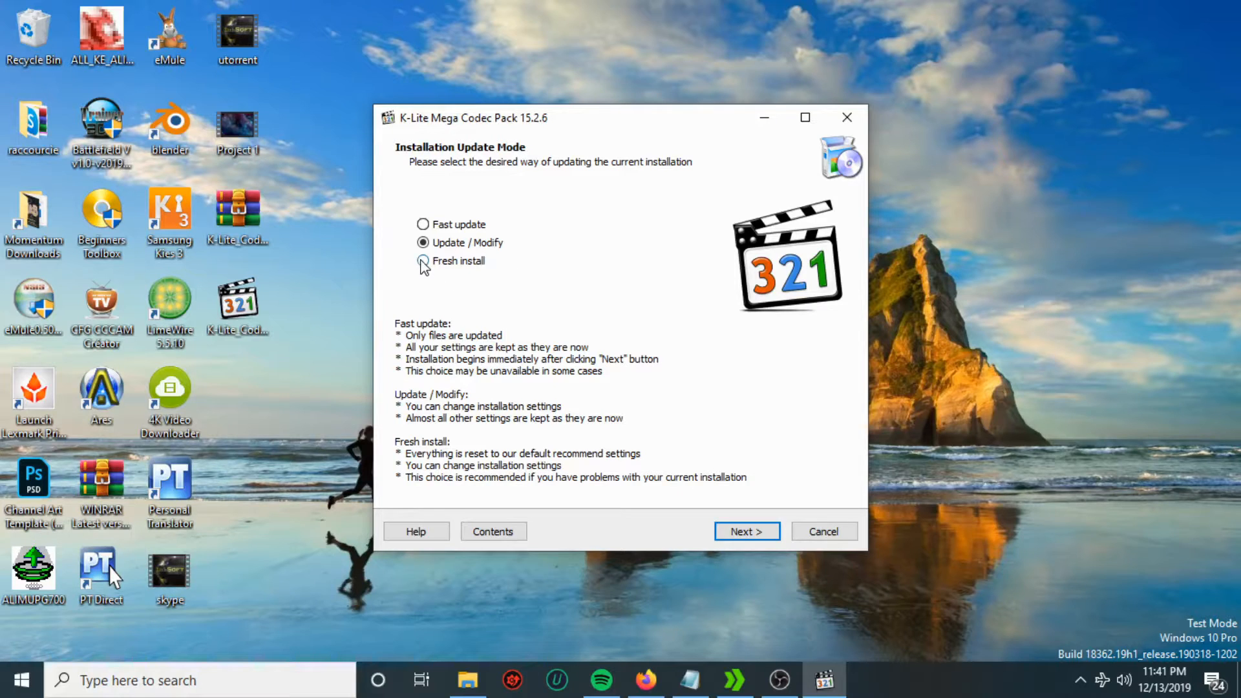
{"action": "left_click", "coordinate": [746, 532]}
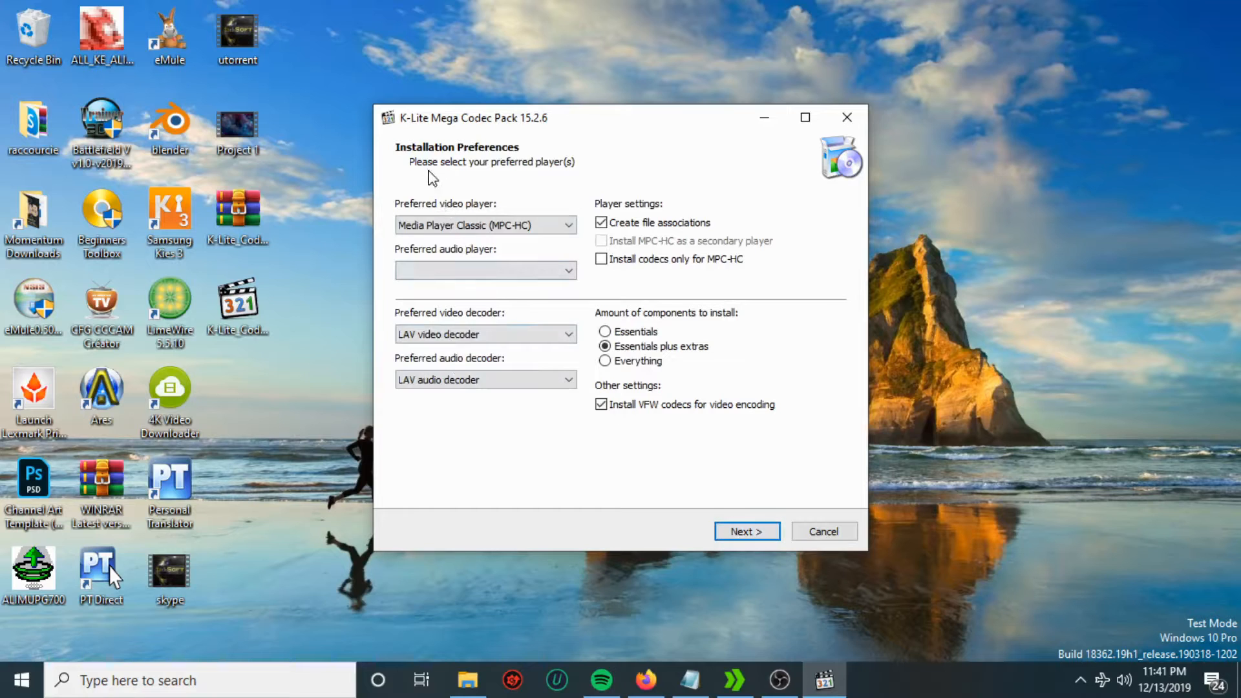
{"action": "mouse_move", "coordinate": [449, 178]}
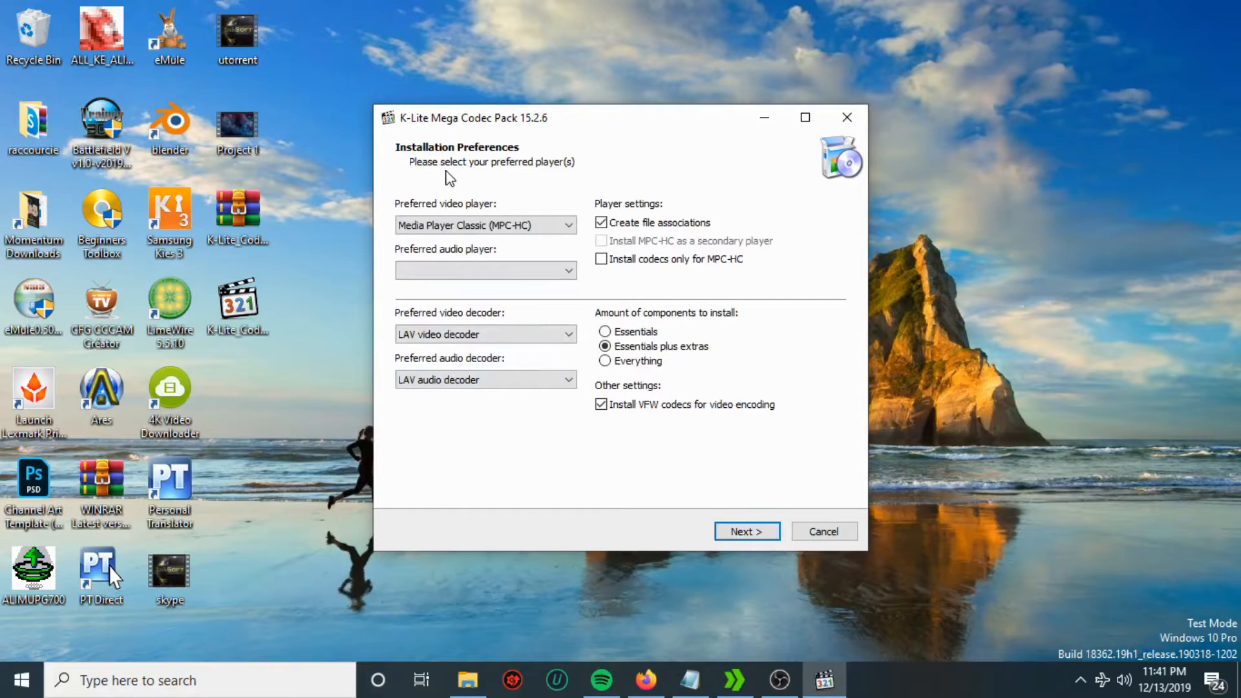
Step: Keep MPC-HC as preferred video player and select Media Player Classic (MPC-HC) as preferred audio player
{"action": "left_click", "coordinate": [566, 225]}
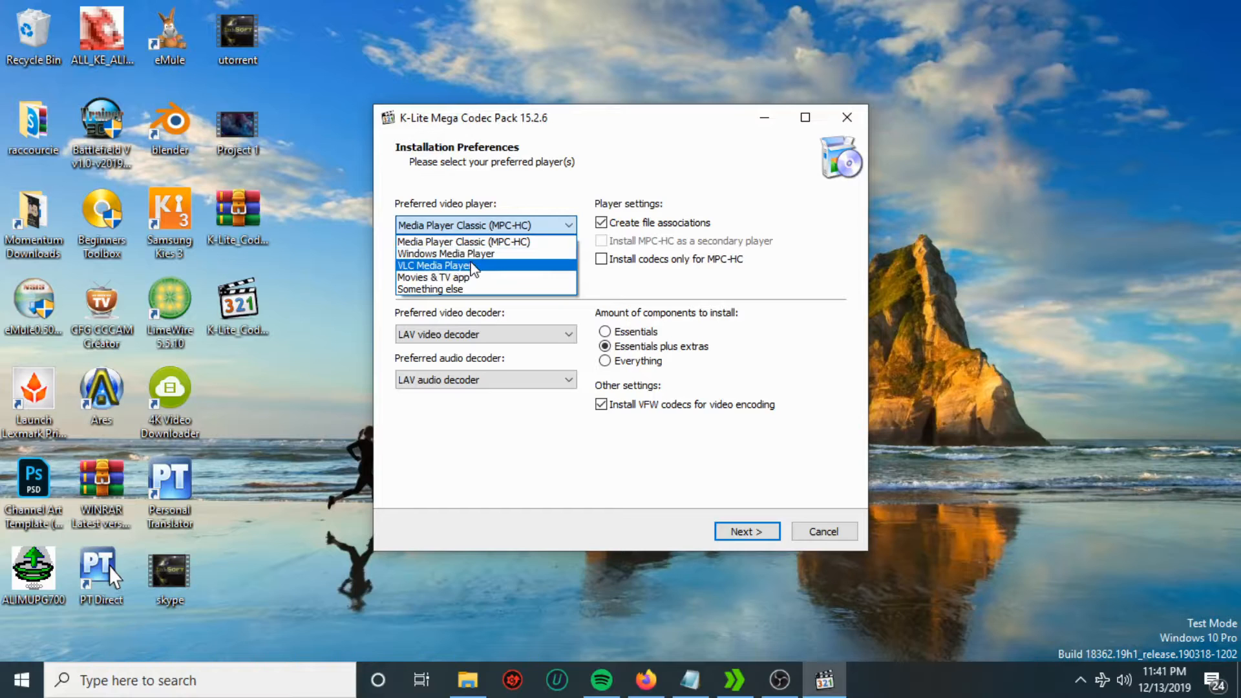
{"action": "mouse_move", "coordinate": [448, 253]}
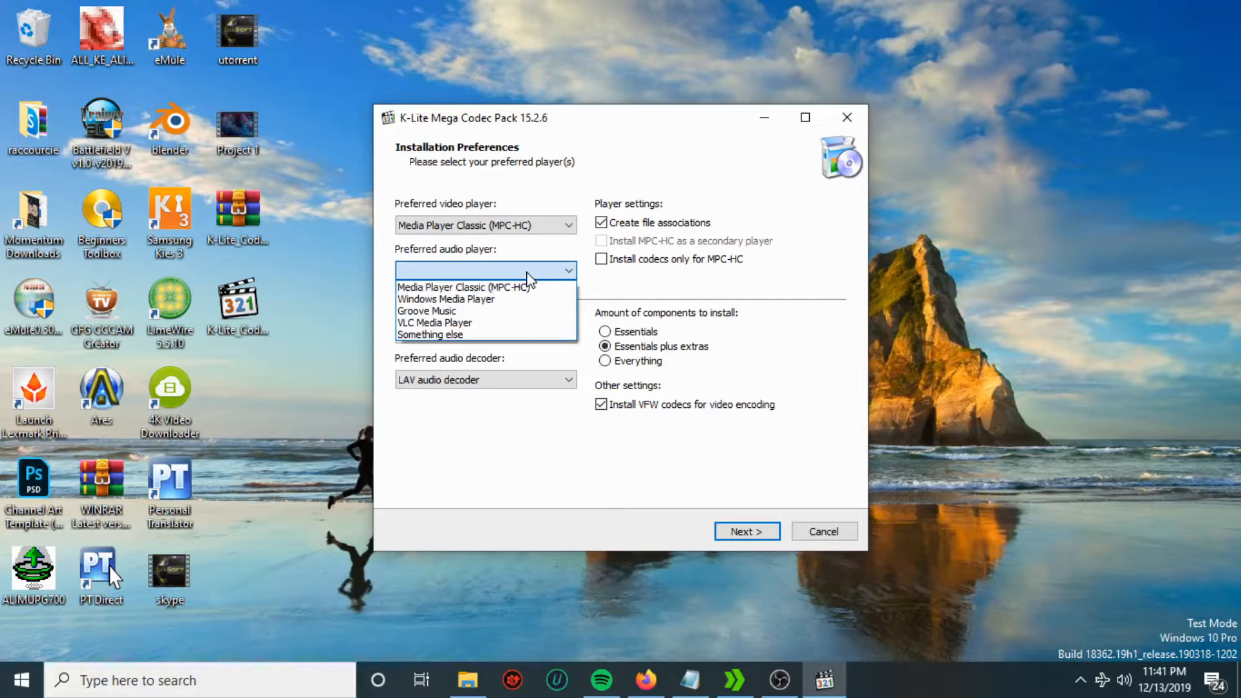
{"action": "mouse_move", "coordinate": [429, 335]}
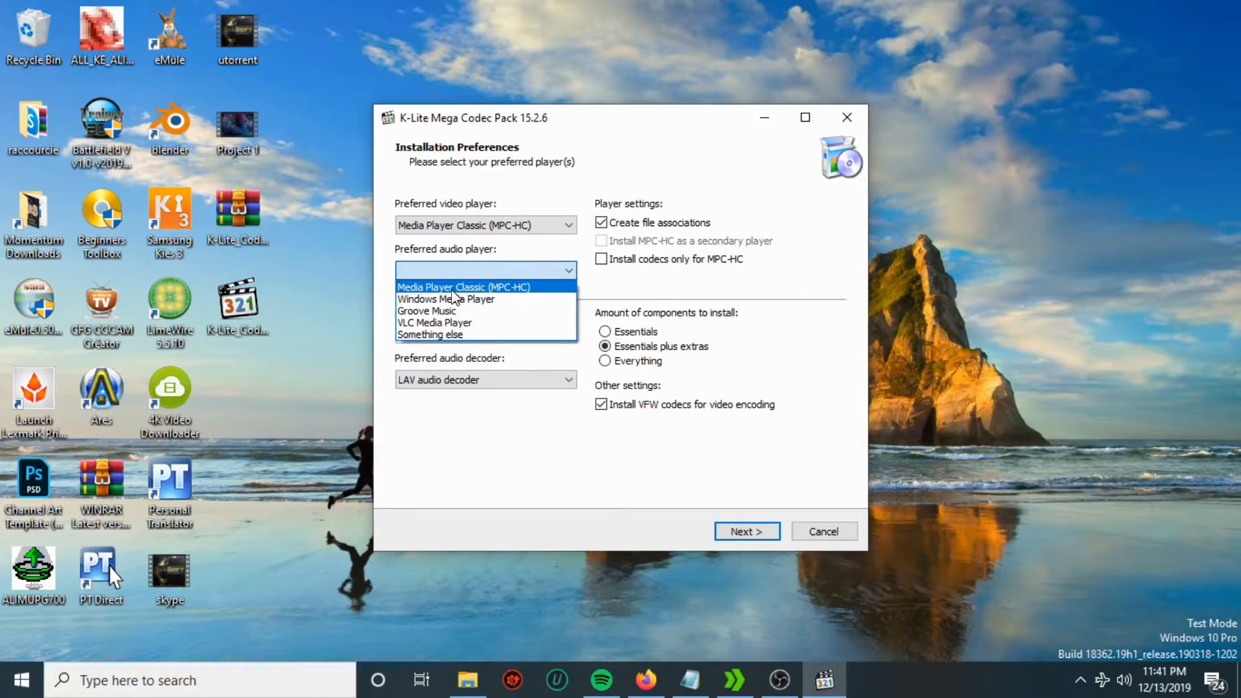
{"action": "mouse_move", "coordinate": [445, 299]}
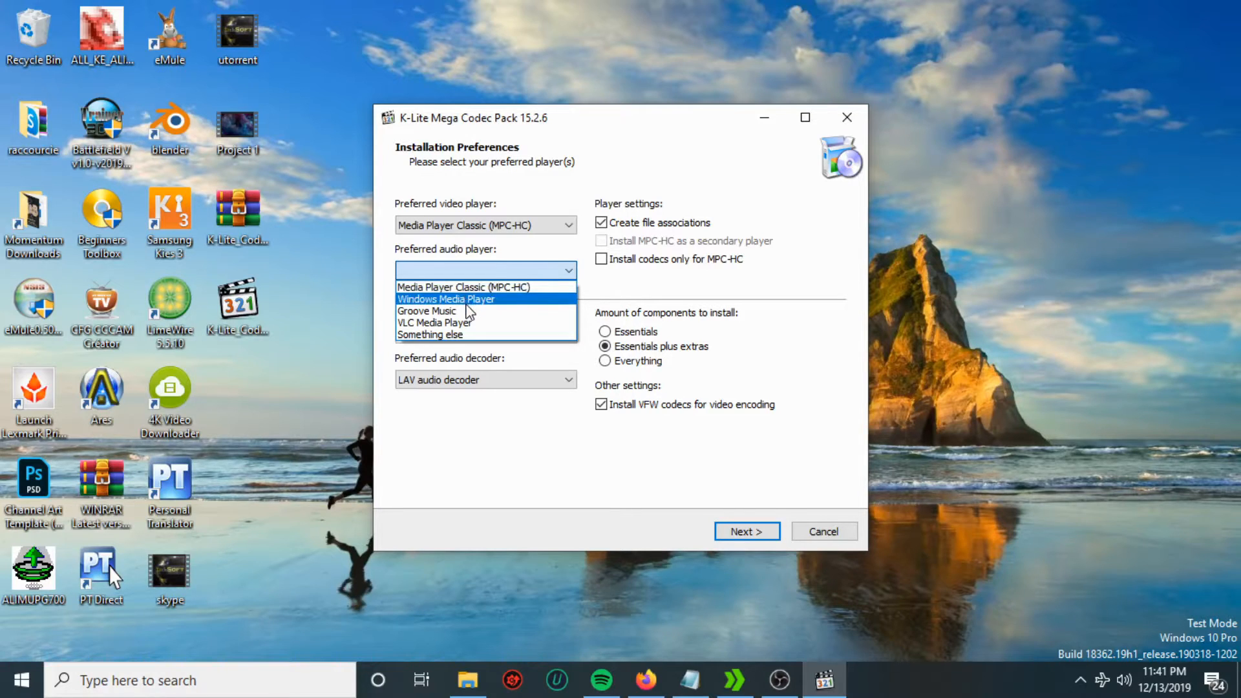
{"action": "mouse_move", "coordinate": [463, 287]}
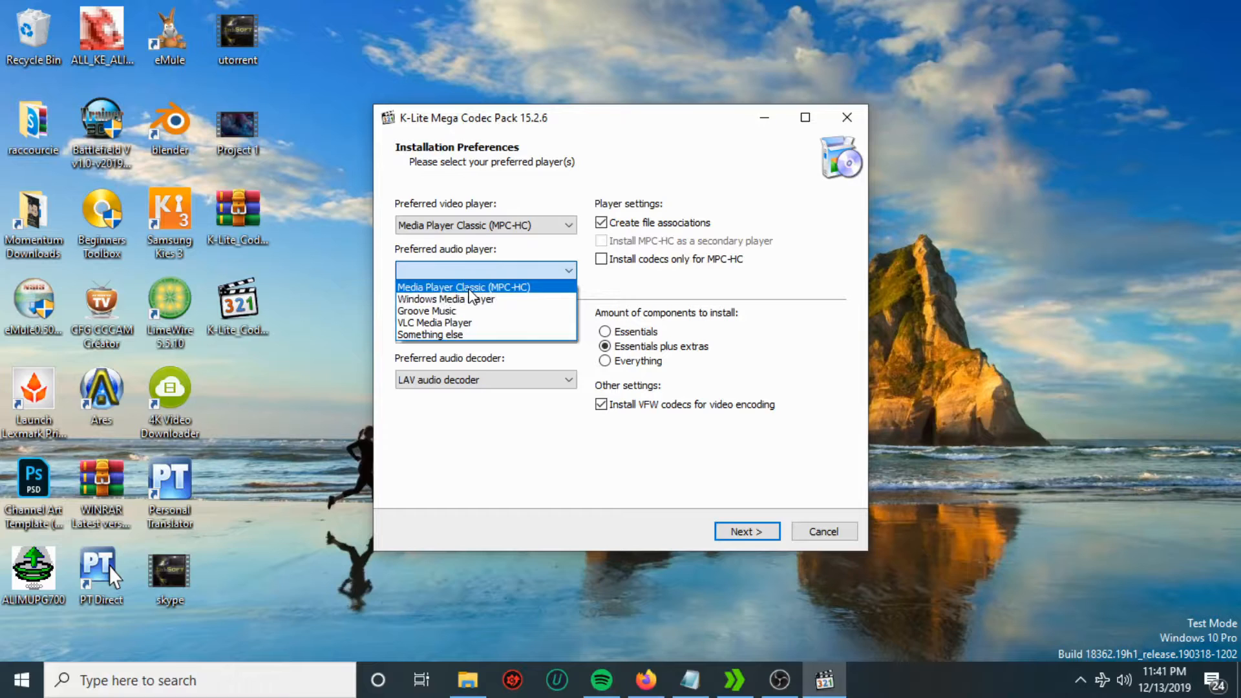
{"action": "left_click", "coordinate": [463, 287]}
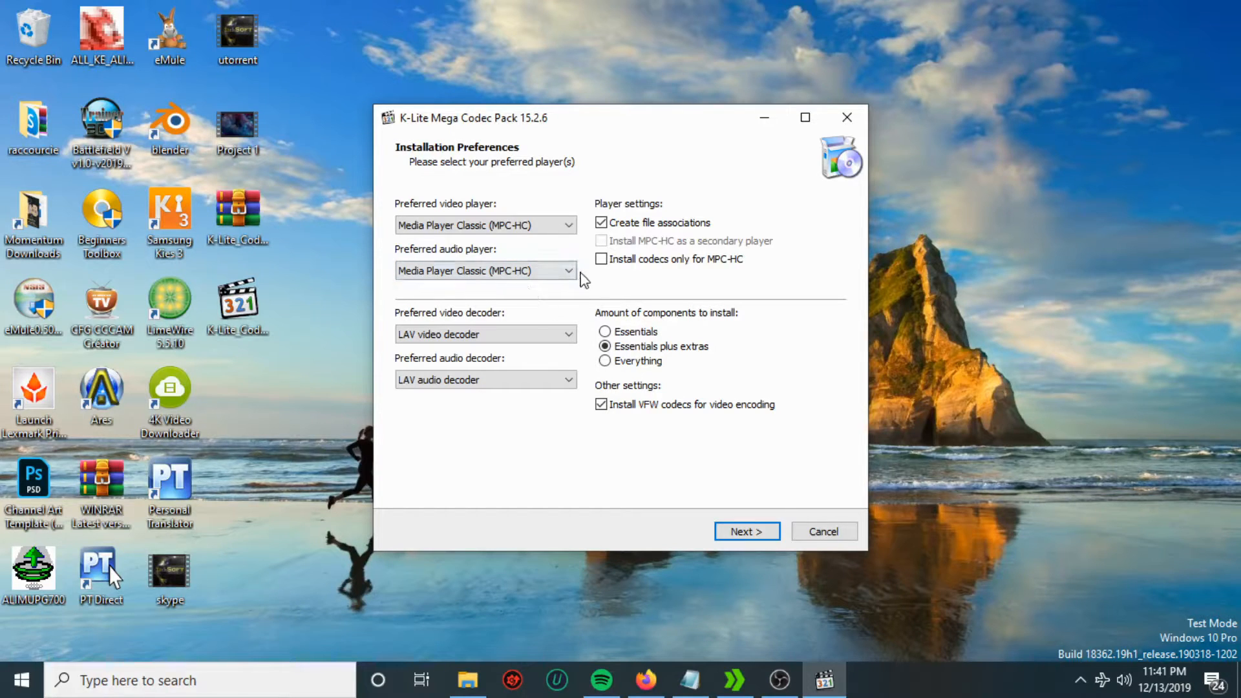
{"action": "left_click", "coordinate": [602, 258]}
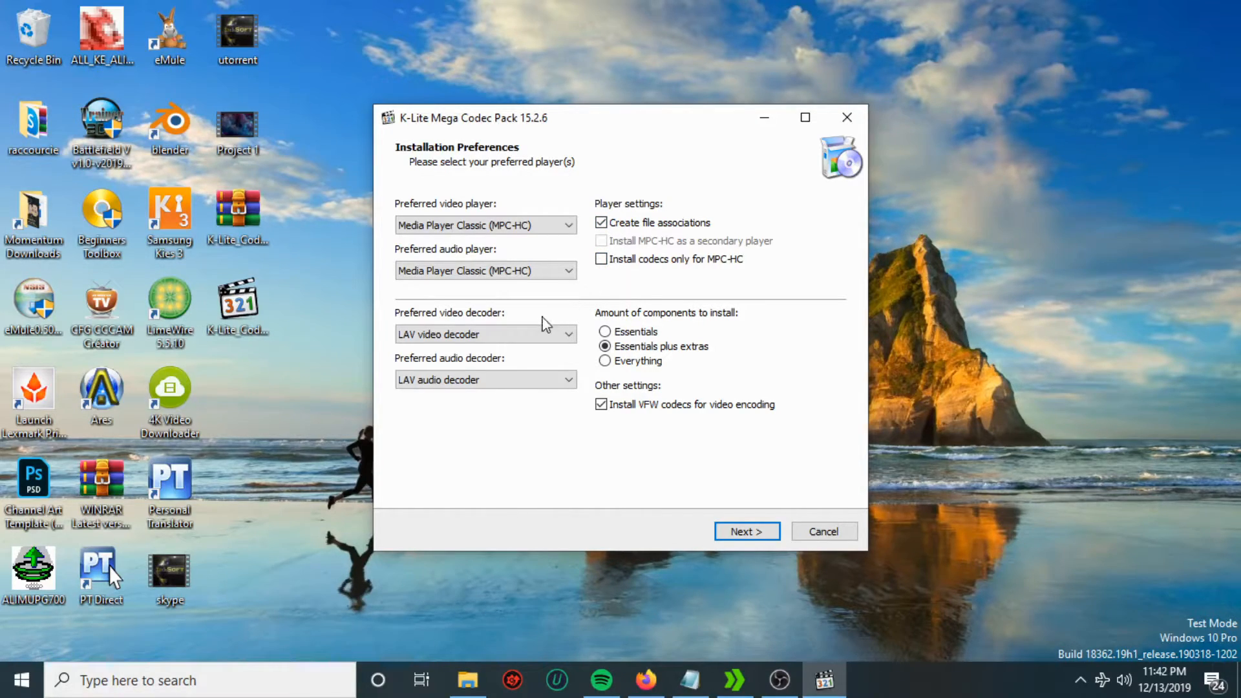
{"action": "left_click", "coordinate": [486, 334]}
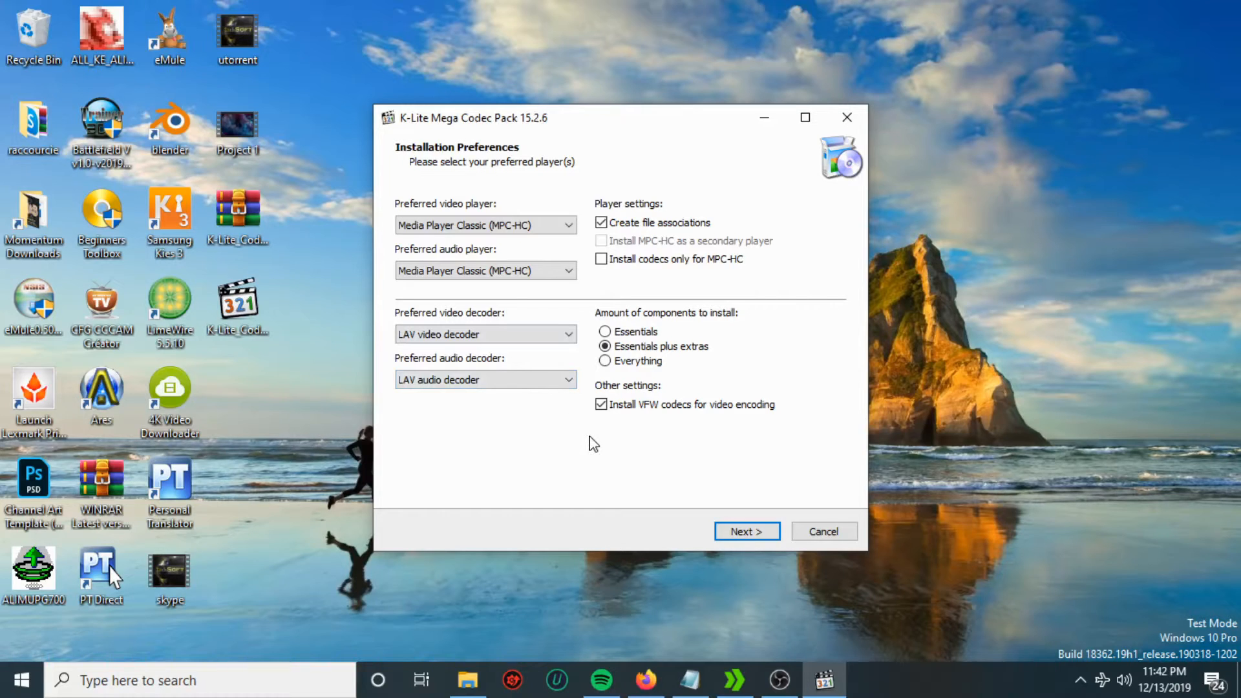
Step: Accept the default components and additional task options to reach MPC-HC configuration
{"action": "left_click", "coordinate": [745, 532]}
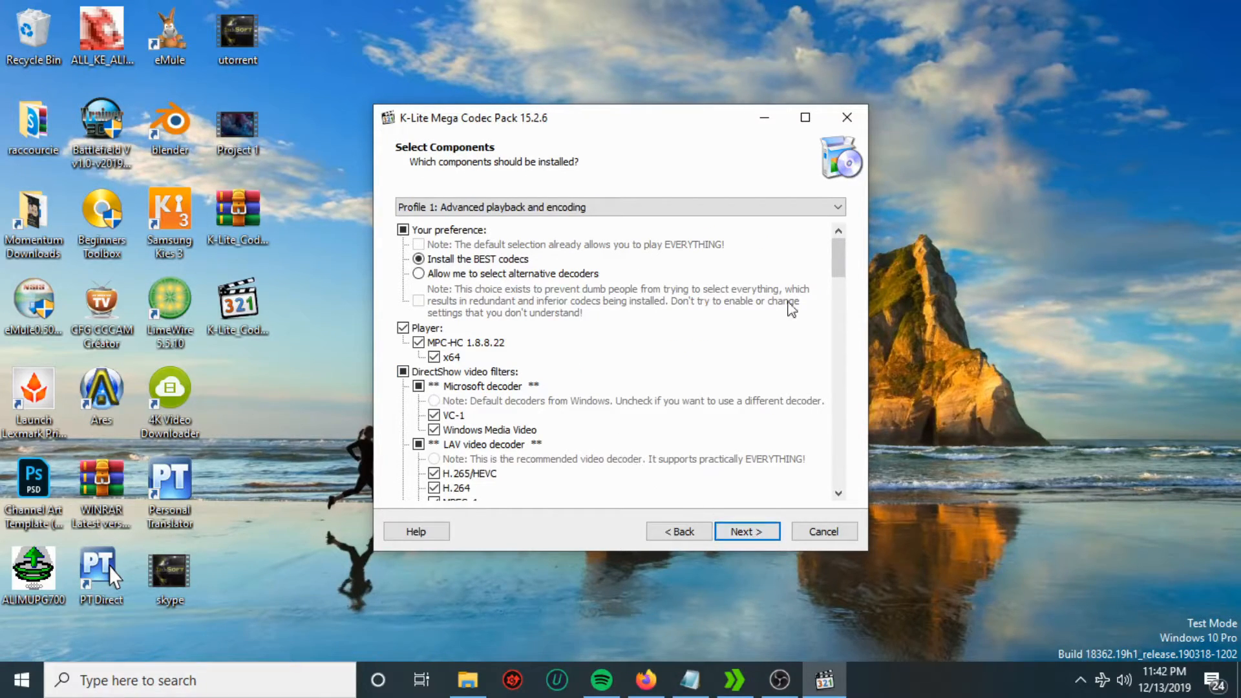
{"action": "scroll", "scroll_direction": "down", "scroll_amount": 3}
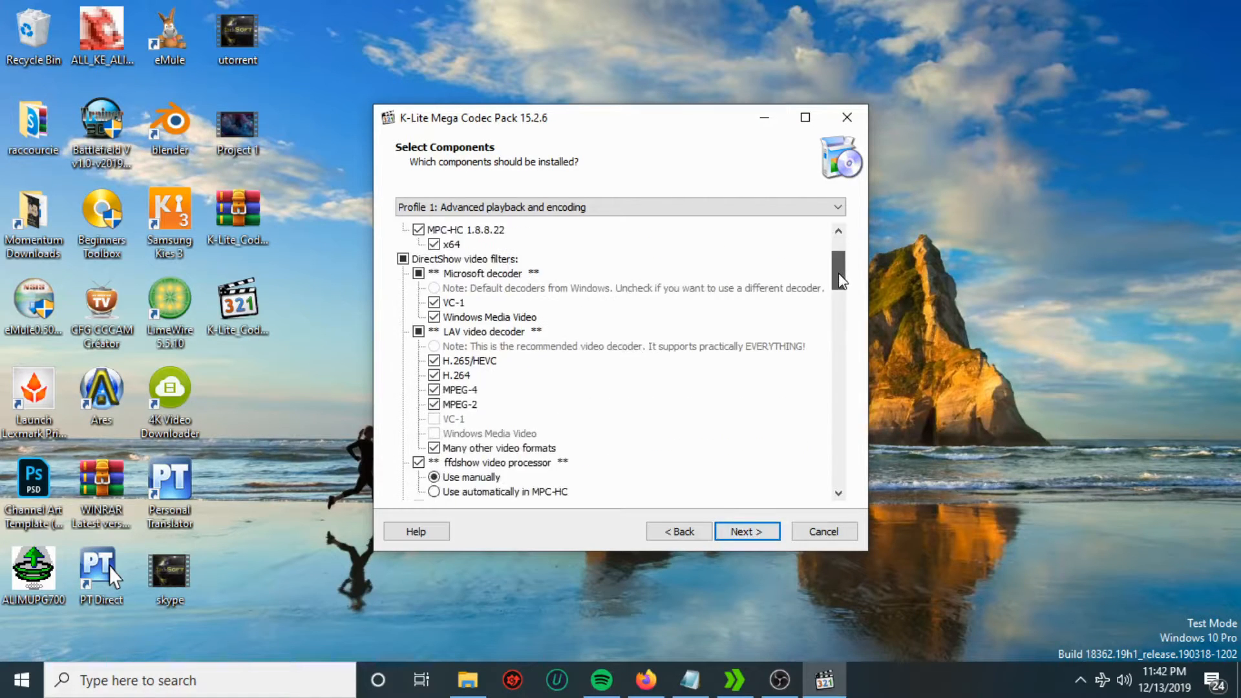
{"action": "scroll", "scroll_direction": "down", "scroll_amount": 3}
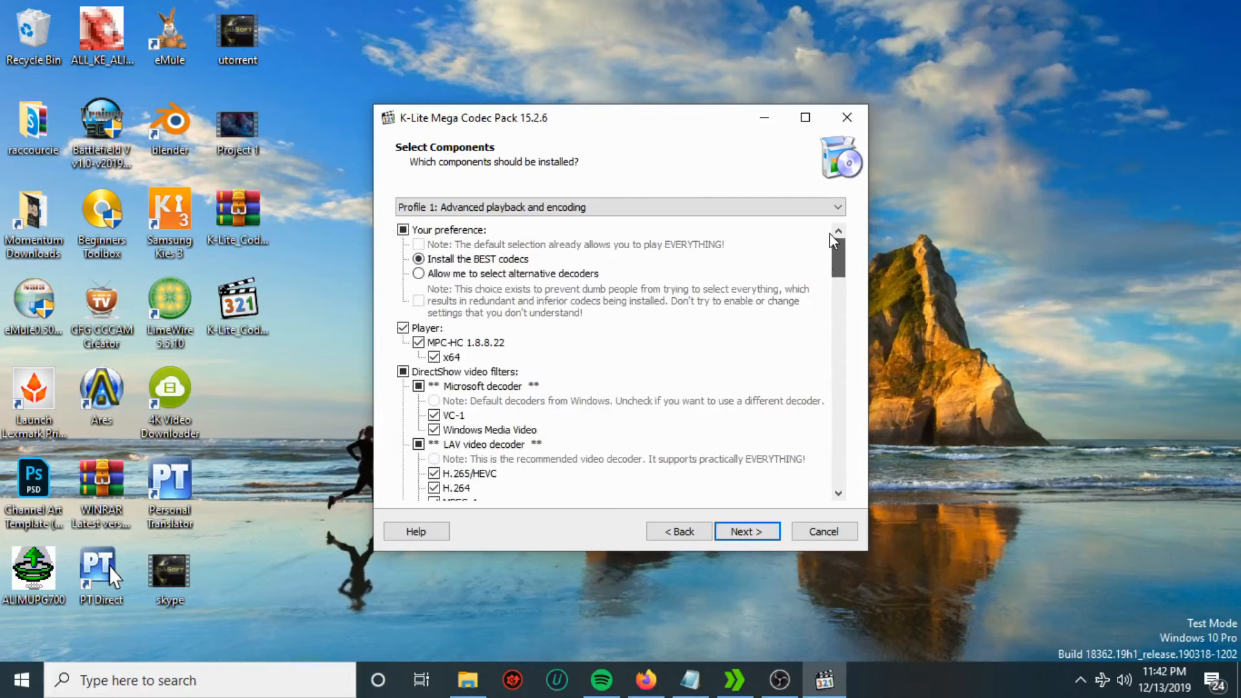
{"action": "left_click", "coordinate": [745, 531]}
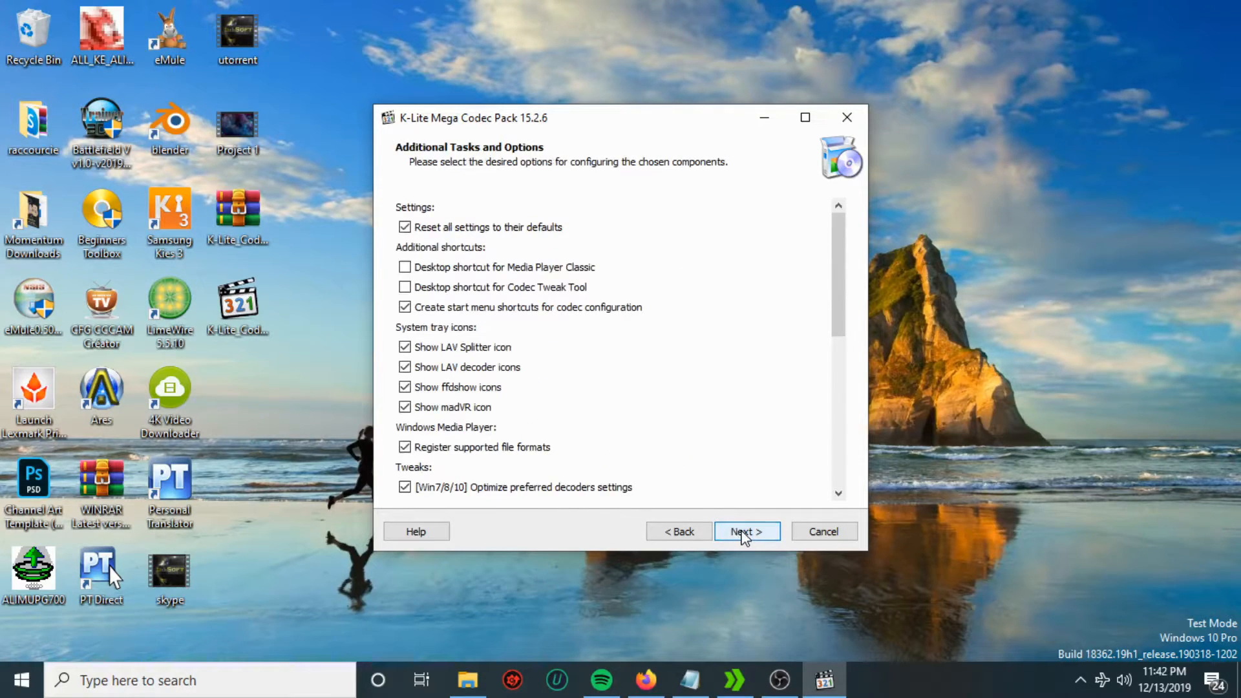
{"action": "left_click", "coordinate": [746, 532]}
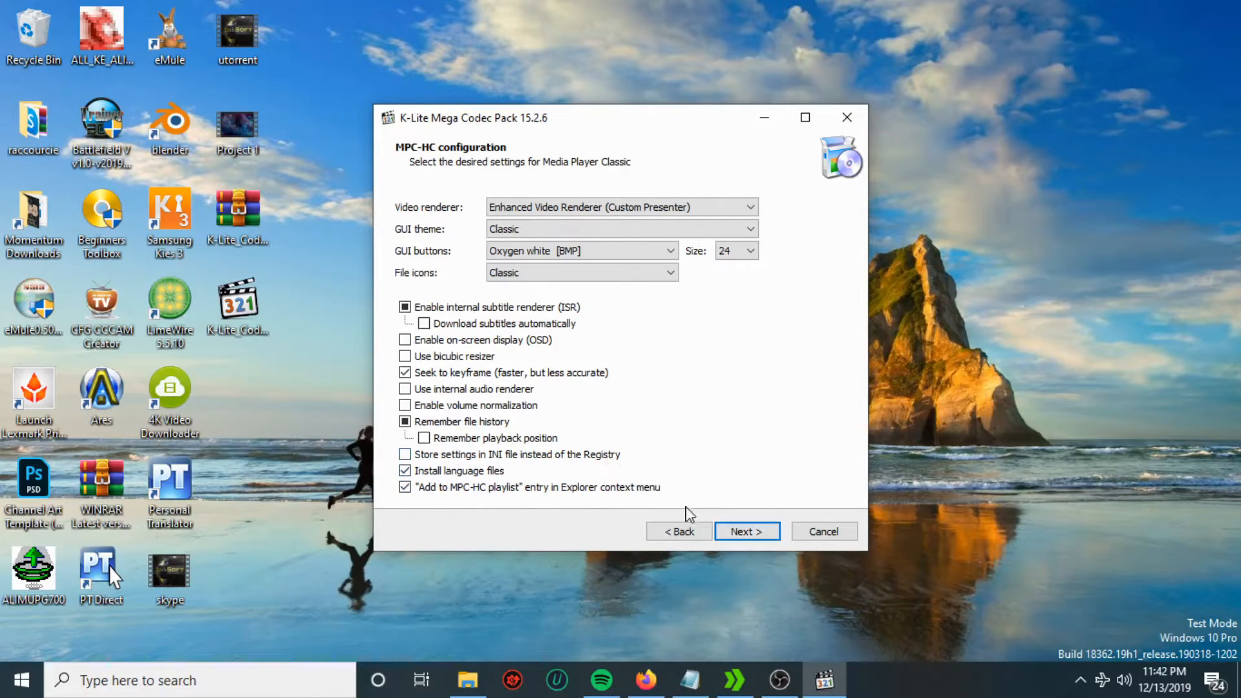
Step: Enable VC-1 and MPEG-2 hardware decoding, leaving VP9 off, then continue
{"action": "left_click", "coordinate": [746, 531]}
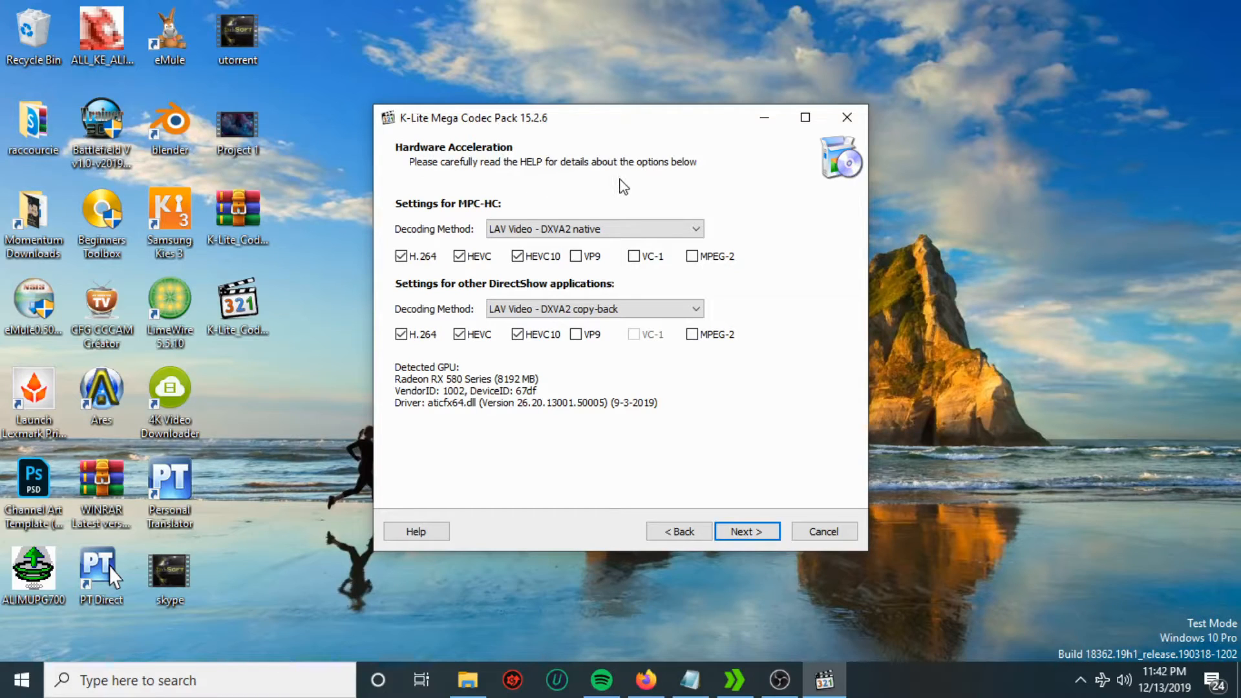
{"action": "mouse_move", "coordinate": [569, 228]}
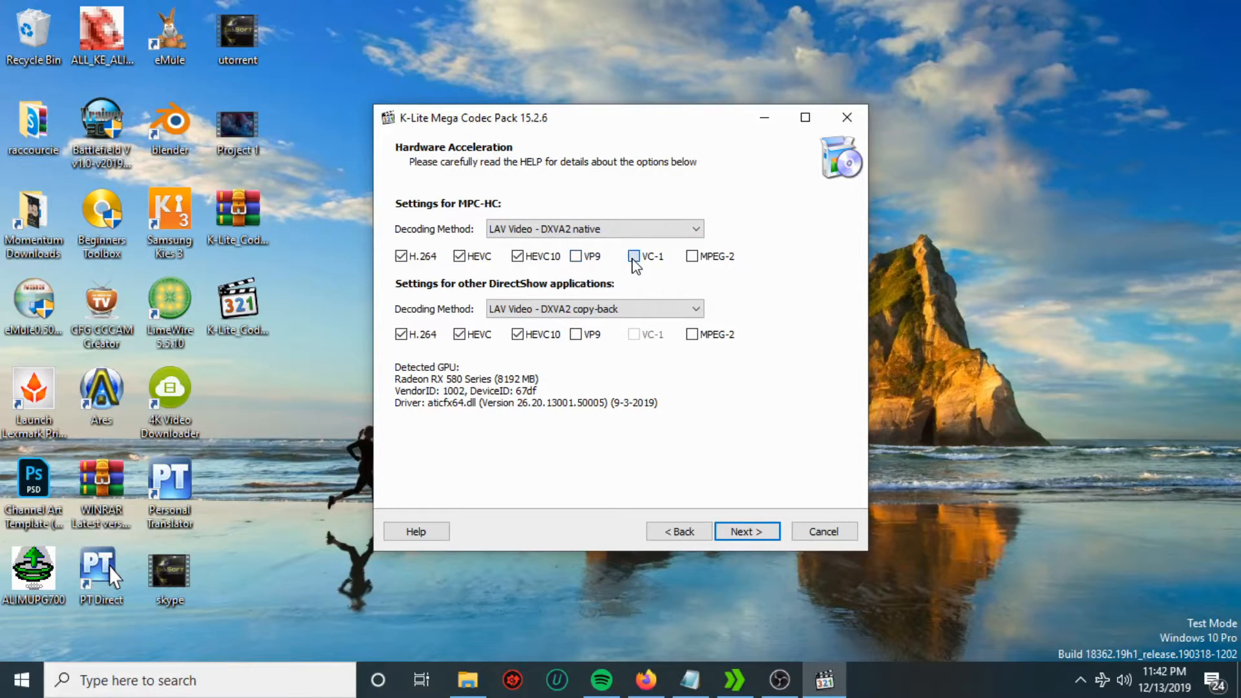
{"action": "left_click", "coordinate": [635, 256]}
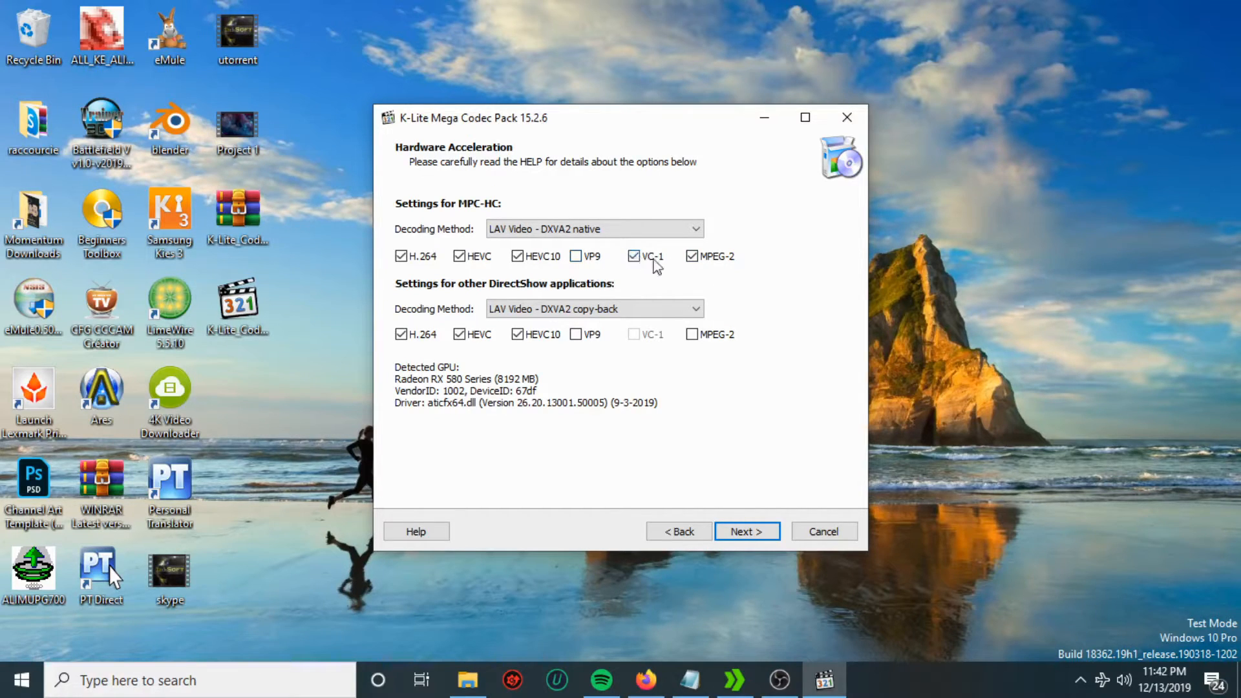
{"action": "left_click", "coordinate": [578, 256]}
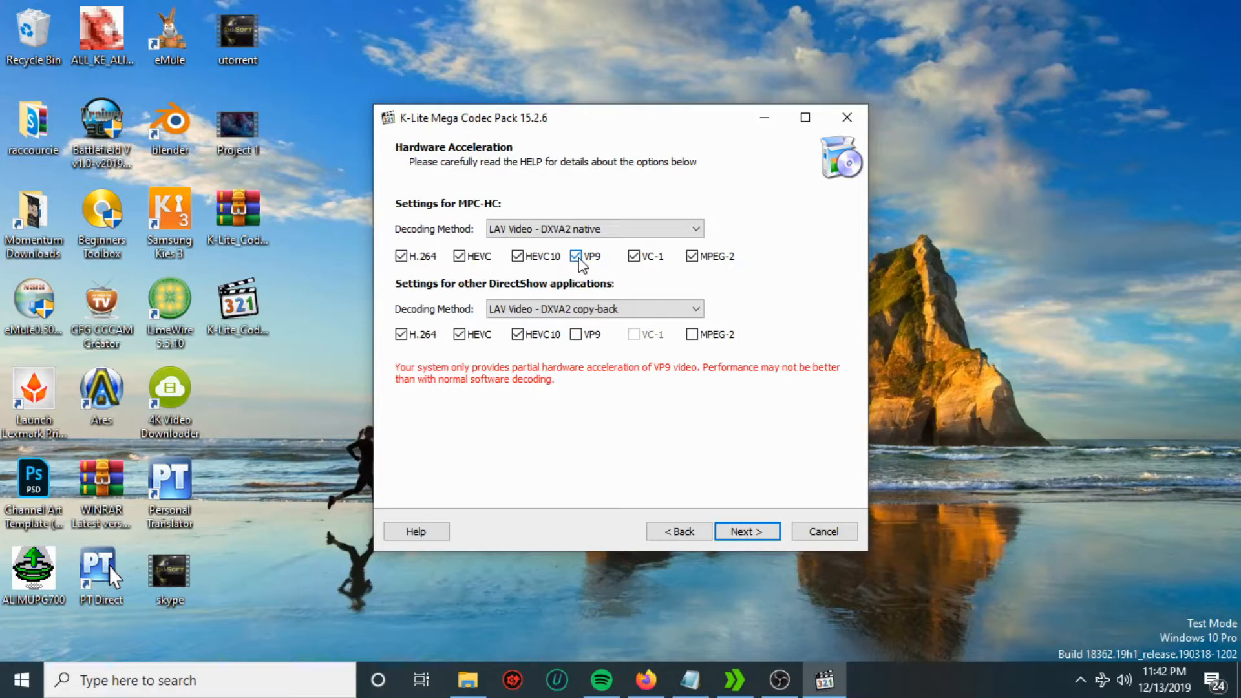
{"action": "left_click", "coordinate": [578, 256]}
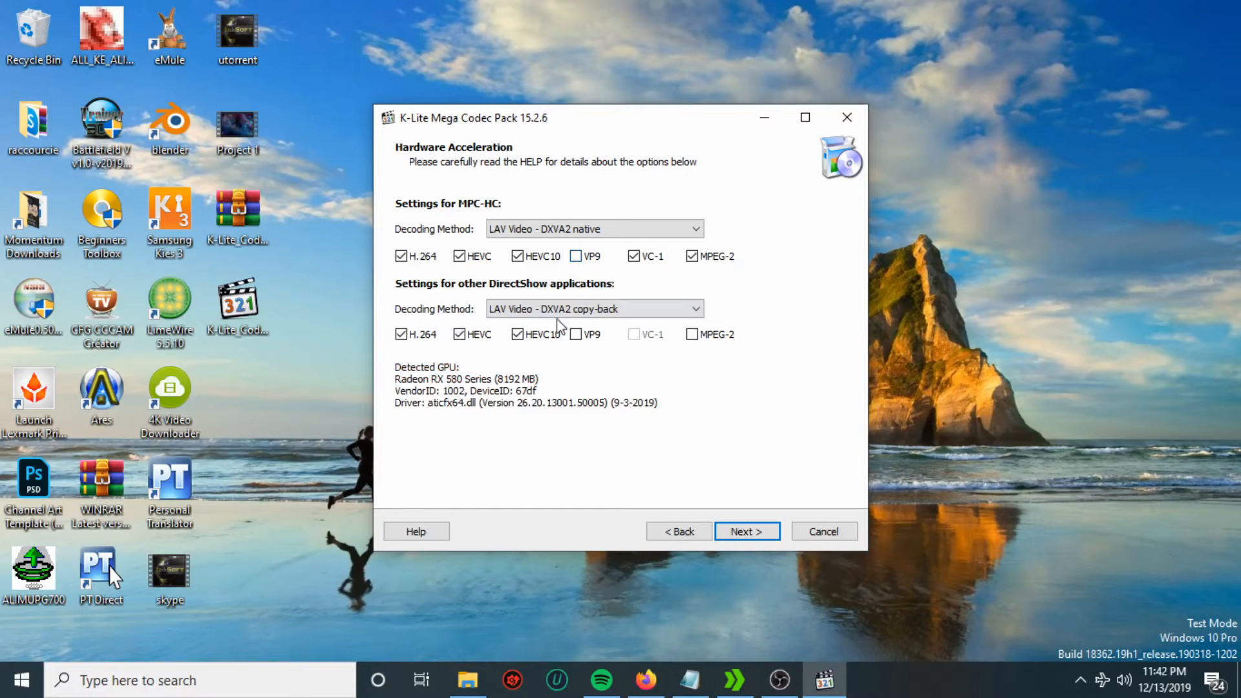
{"action": "left_click", "coordinate": [633, 256]}
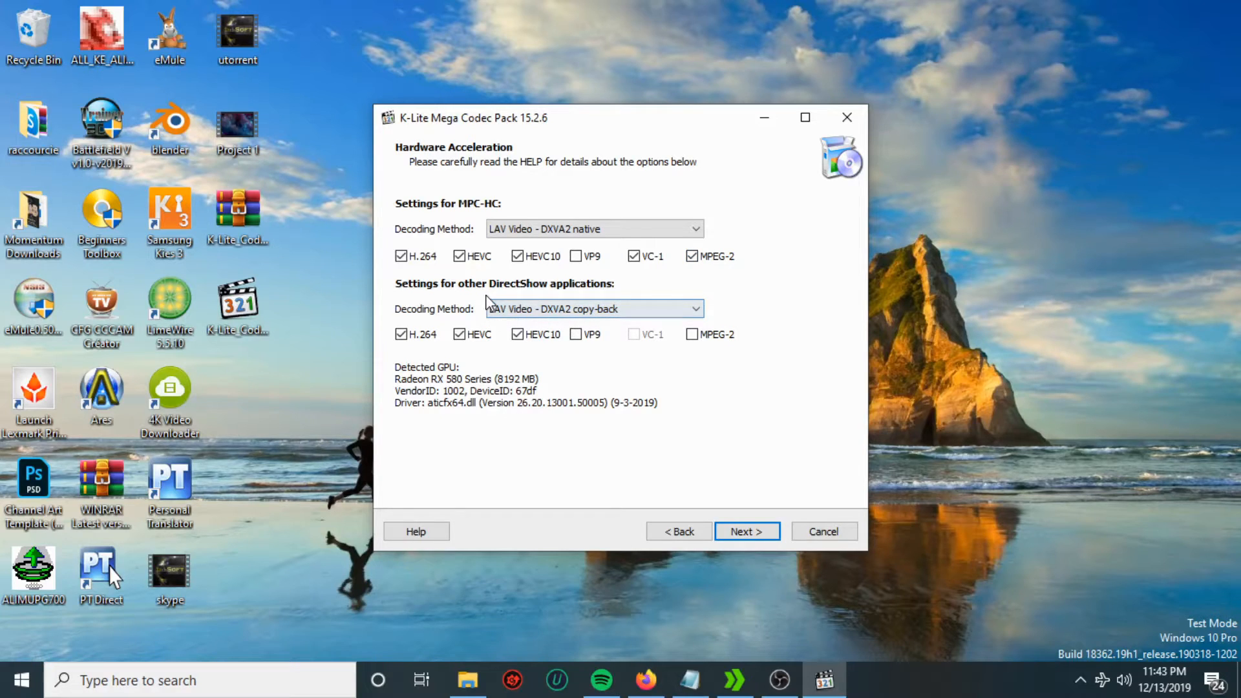
{"action": "left_click", "coordinate": [692, 334]}
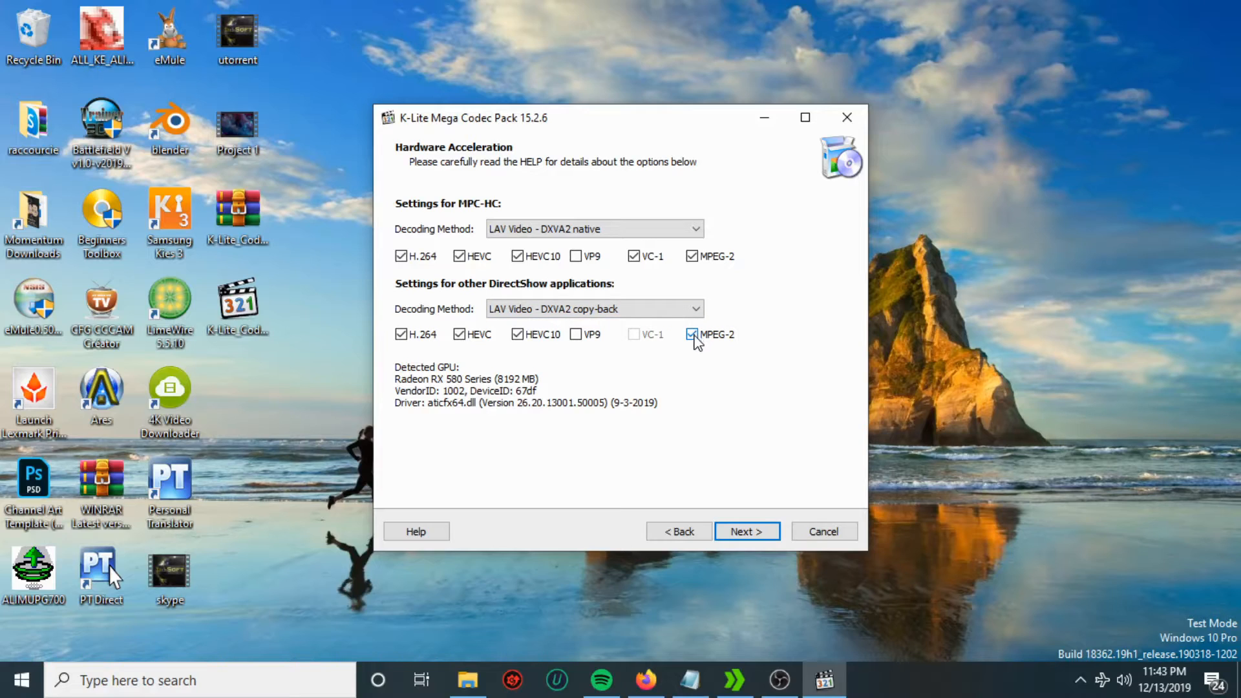
{"action": "left_click", "coordinate": [745, 531]}
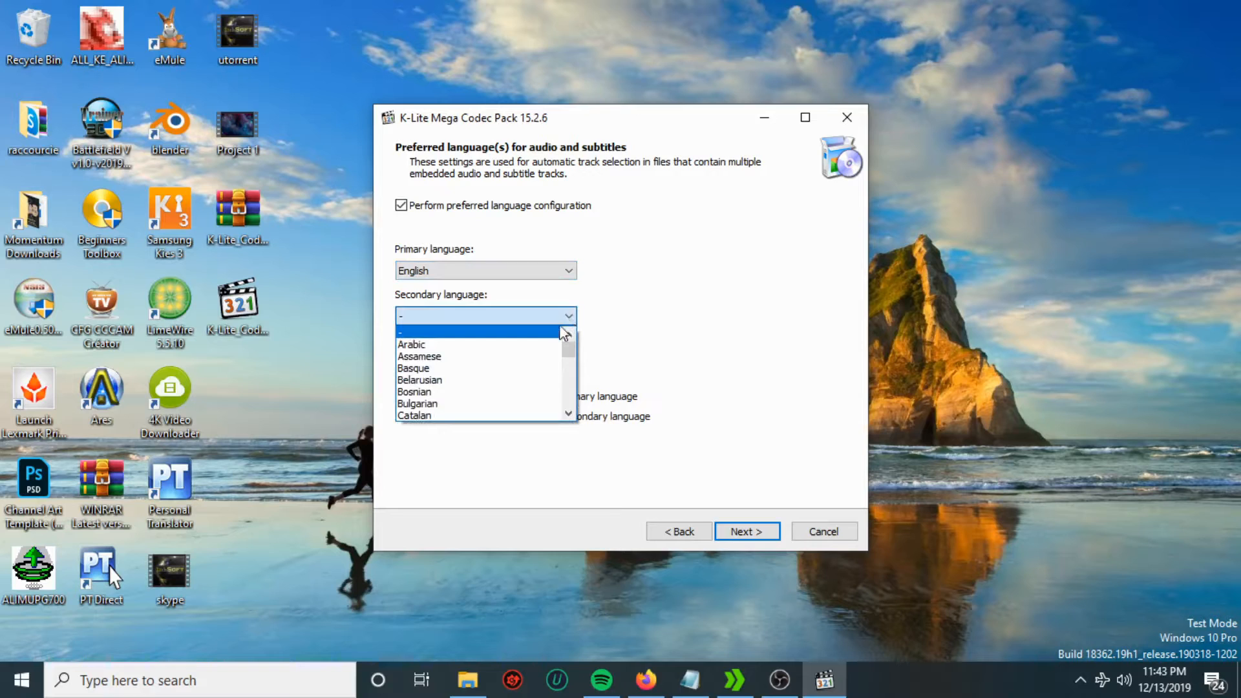
Step: Keep English as primary language and enable file associations for Windows Media Player (x64)
{"action": "scroll", "scroll_direction": "down", "scroll_amount": 3}
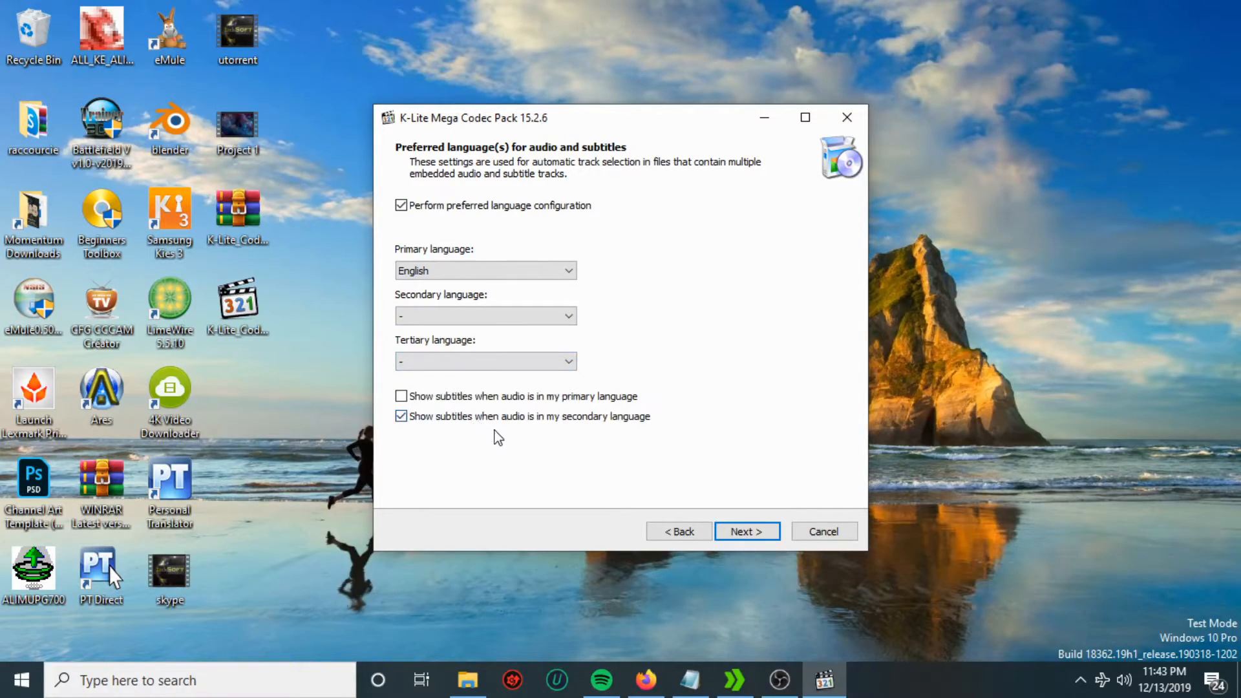
{"action": "left_click", "coordinate": [745, 531]}
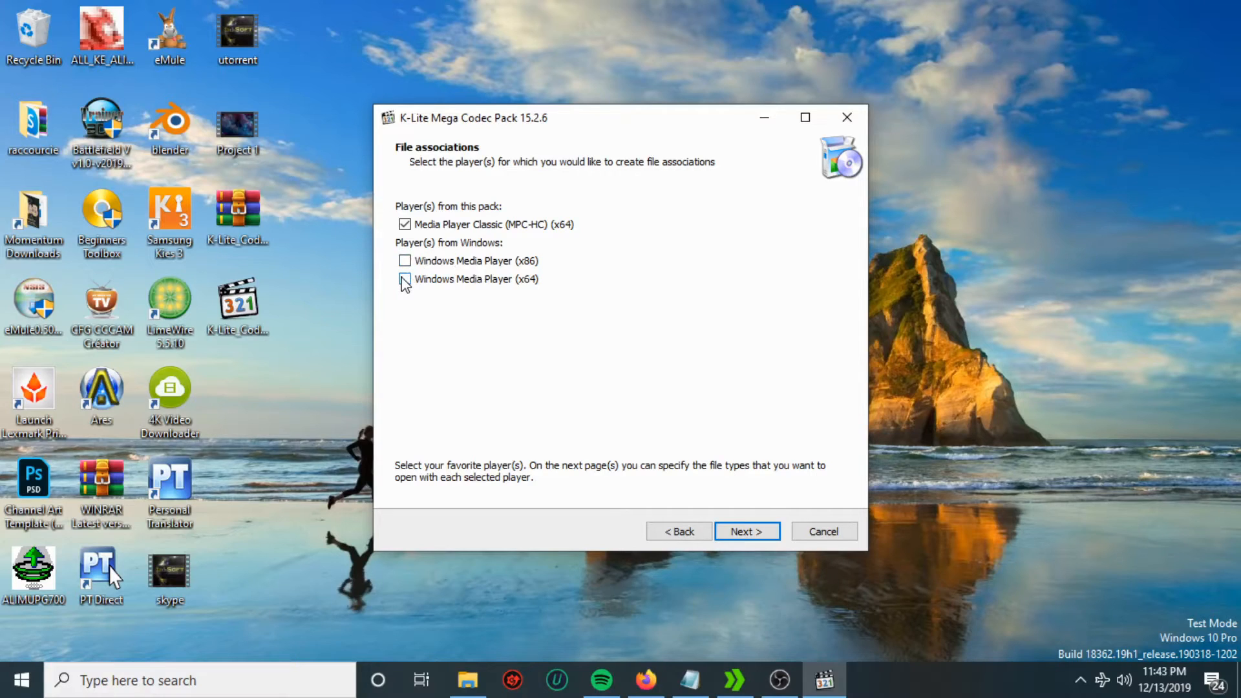
{"action": "left_click", "coordinate": [405, 279]}
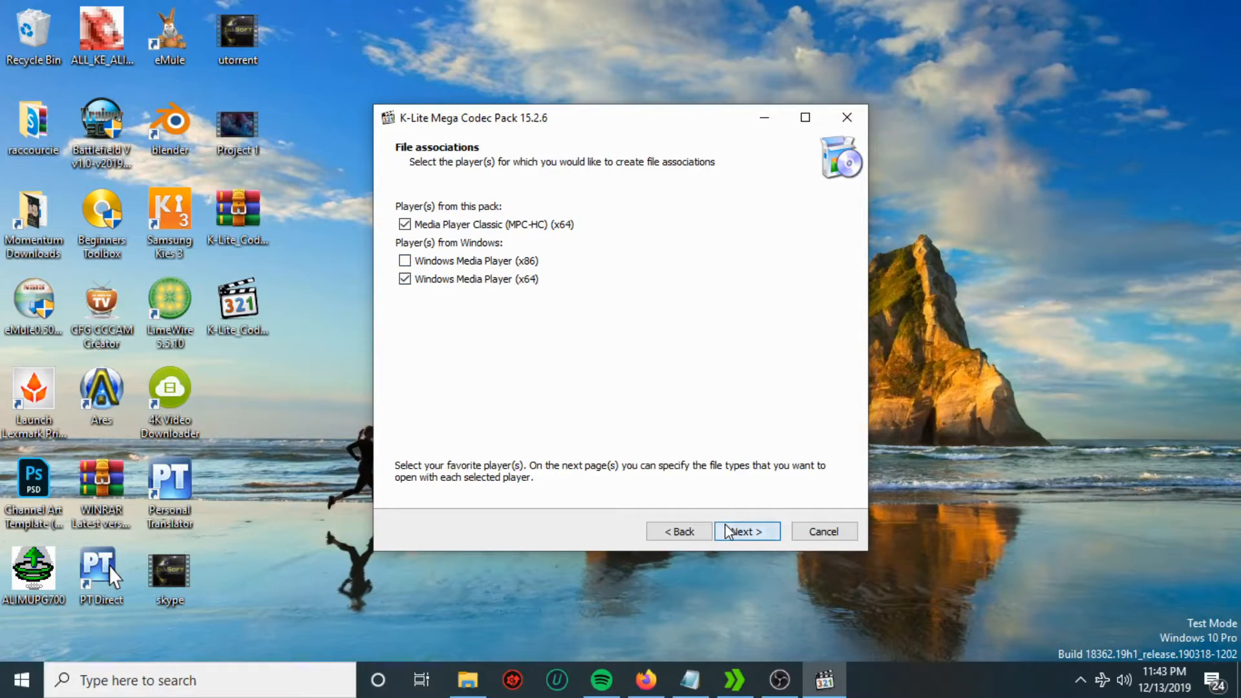
{"action": "left_click", "coordinate": [746, 531]}
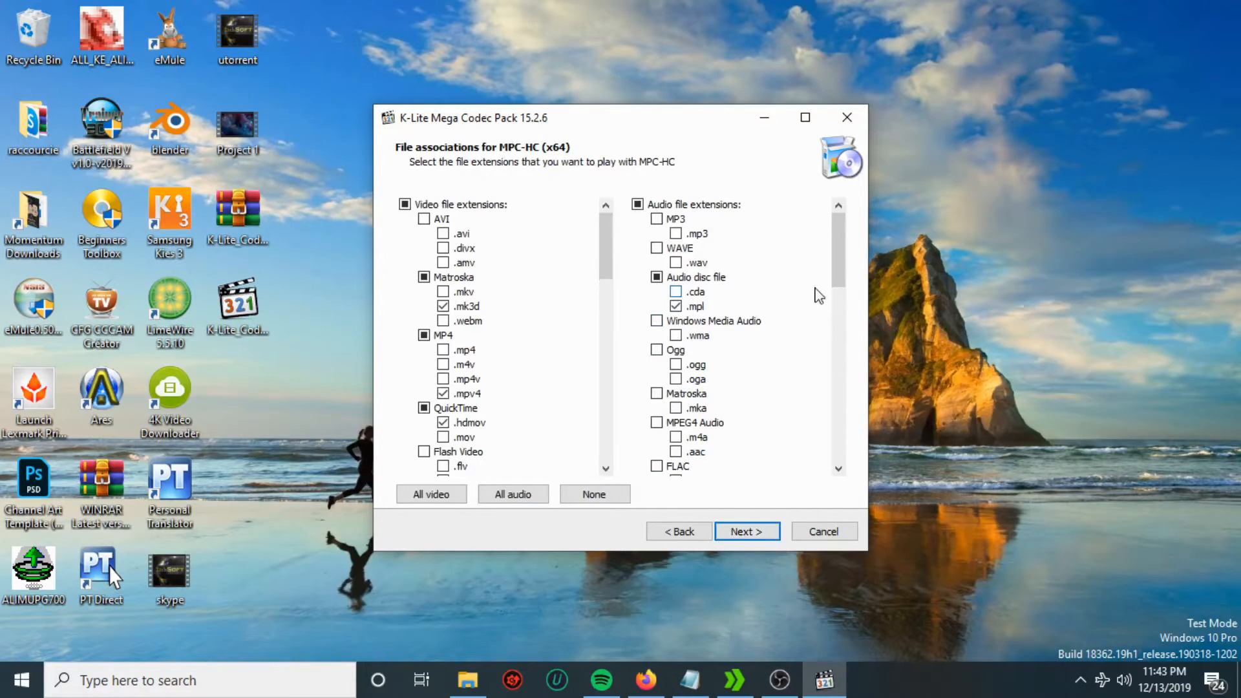
Step: Associate all video extensions with Windows Media Player, leaving MP3 and other audio types unassociated
{"action": "scroll", "scroll_direction": "down", "scroll_amount": 3}
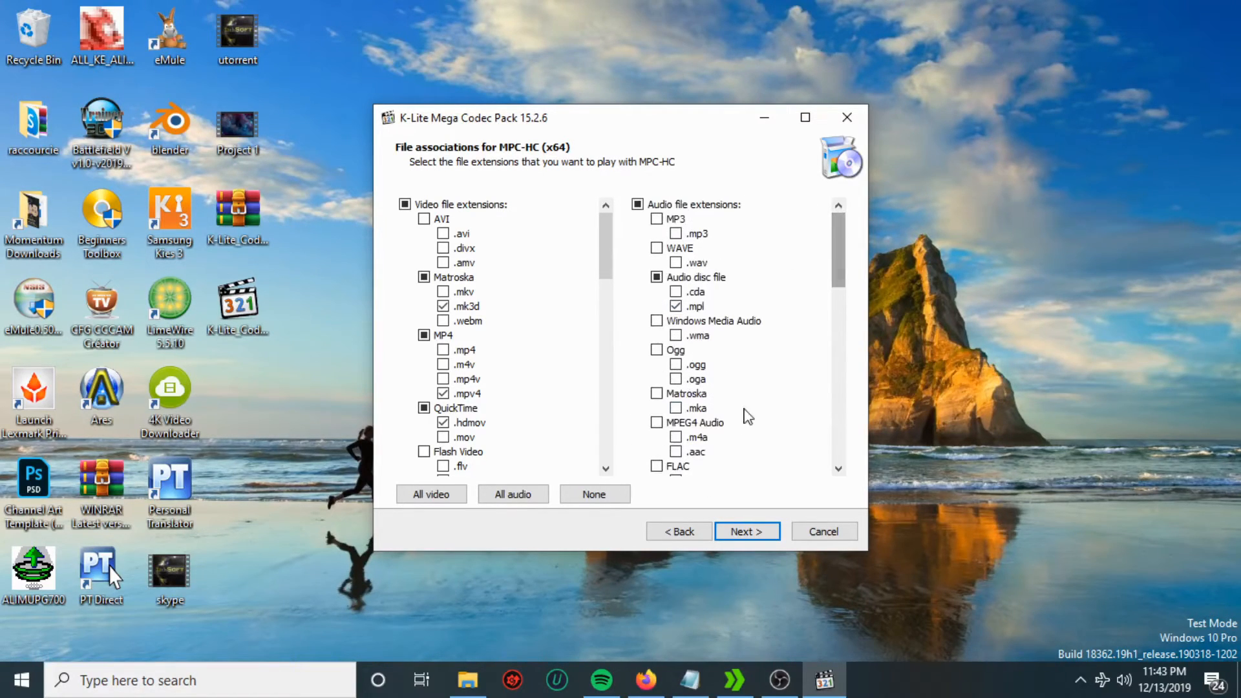
{"action": "left_click", "coordinate": [744, 532]}
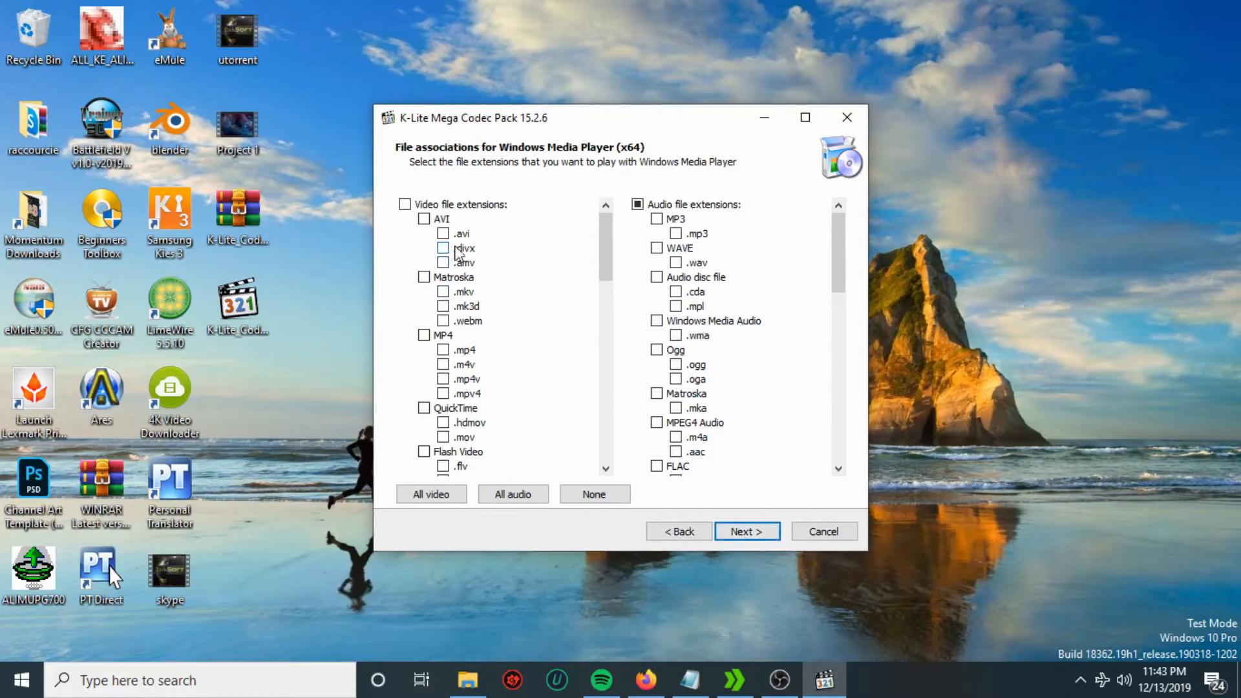
{"action": "left_click", "coordinate": [431, 494]}
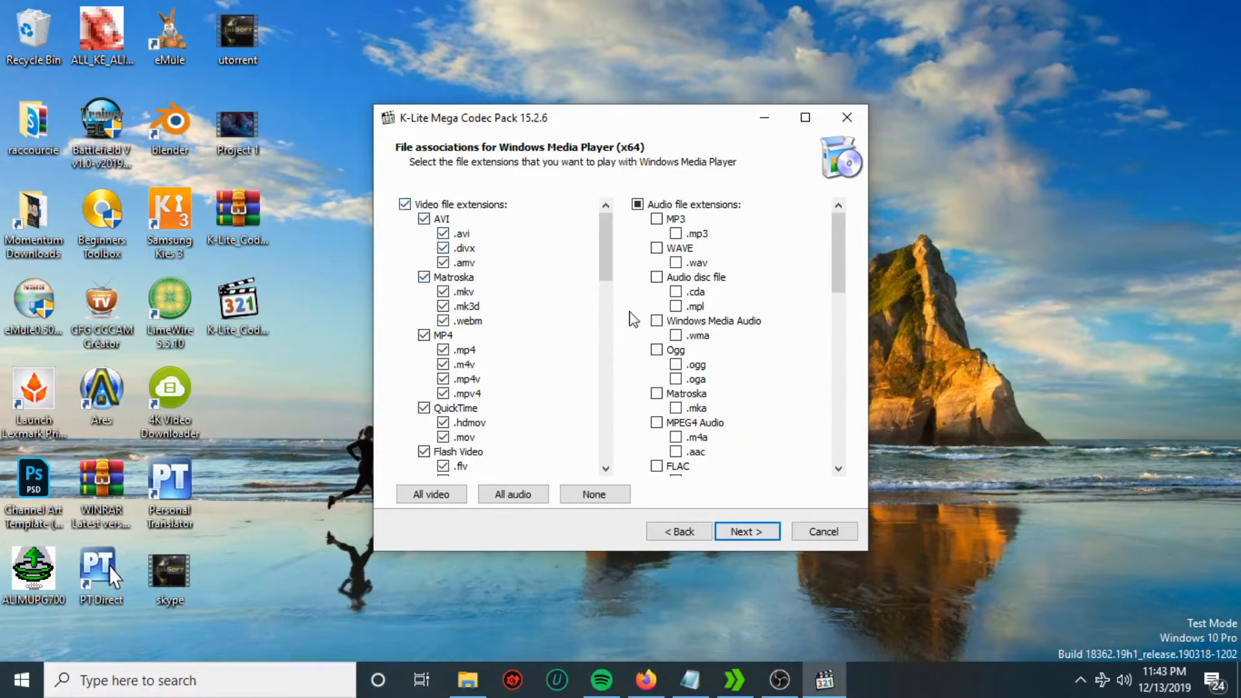
{"action": "left_click", "coordinate": [656, 219]}
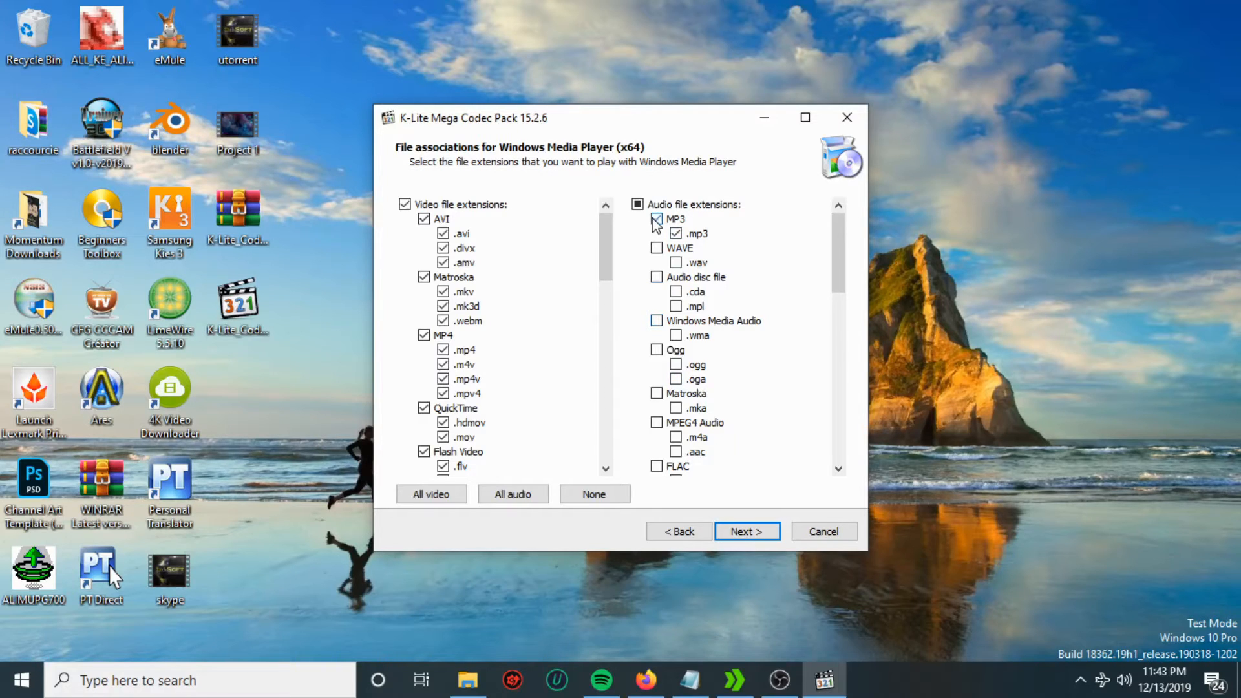
{"action": "left_click", "coordinate": [658, 219]}
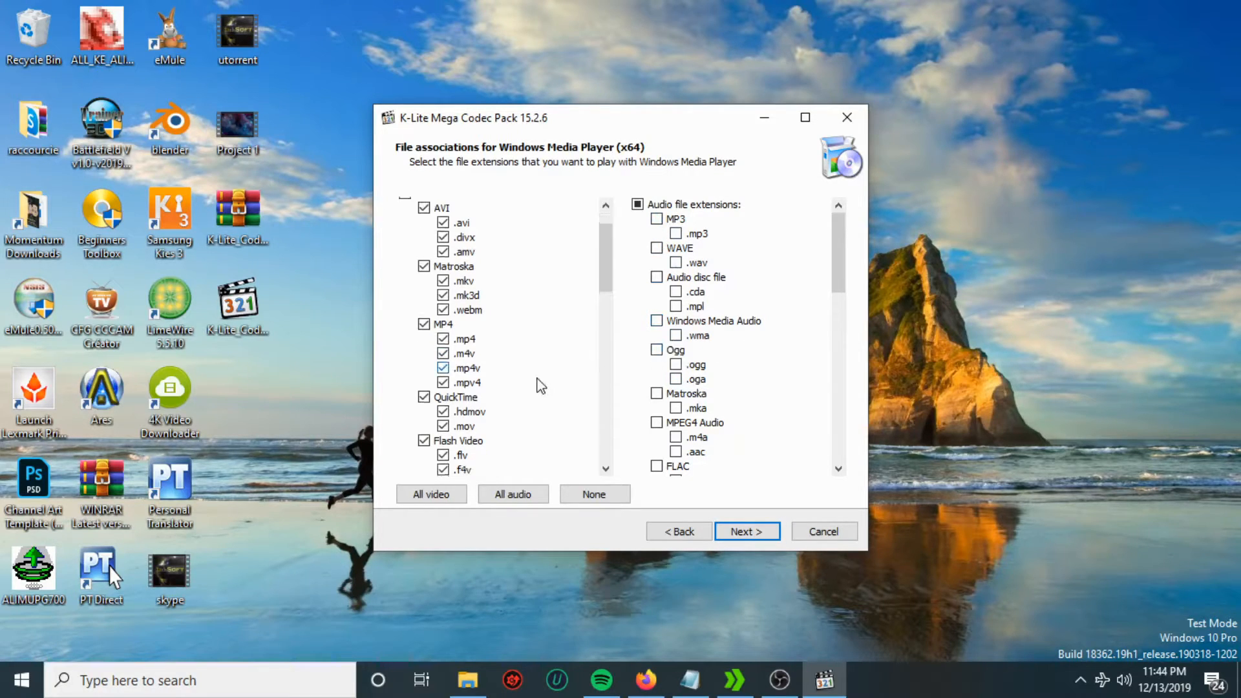
{"action": "scroll", "scroll_direction": "down", "scroll_amount": 3}
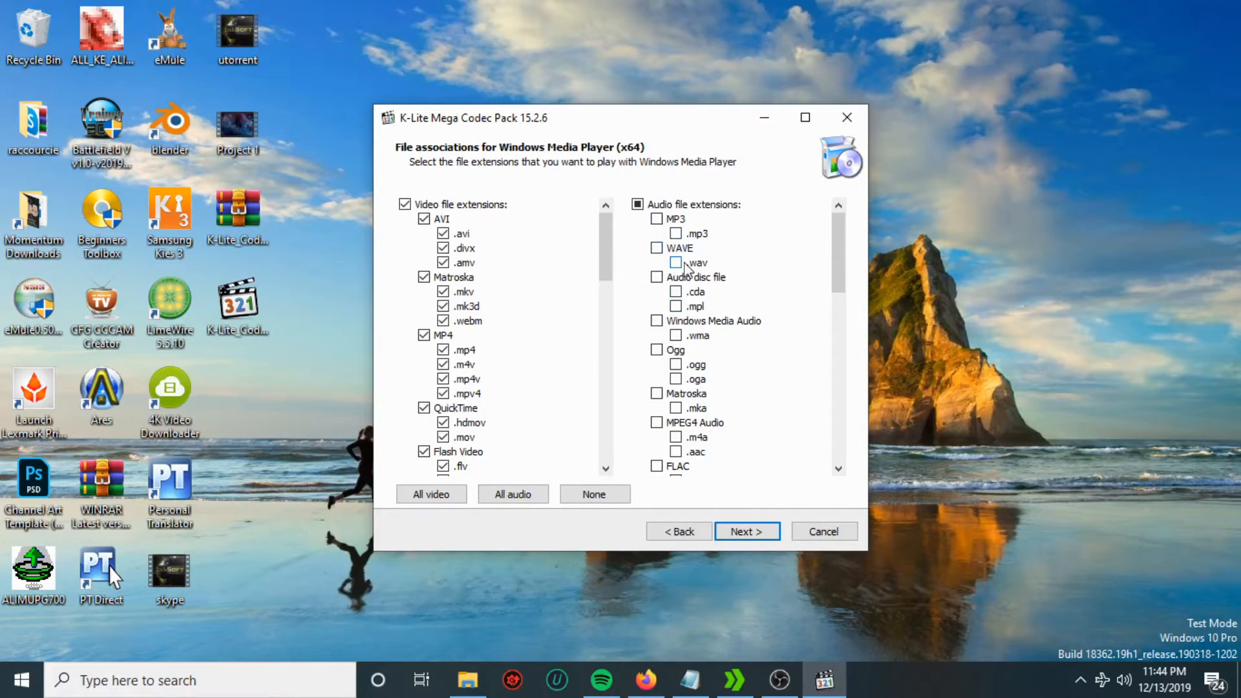
{"action": "left_click", "coordinate": [746, 531]}
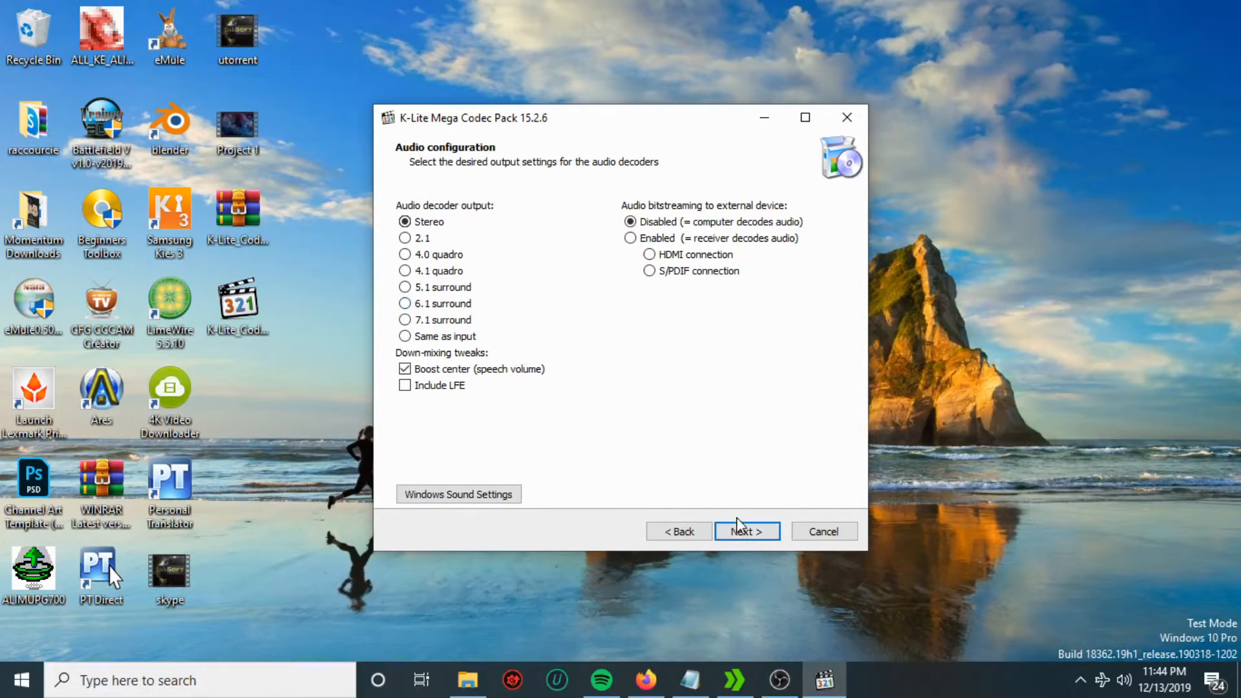
{"action": "mouse_move", "coordinate": [467, 165]}
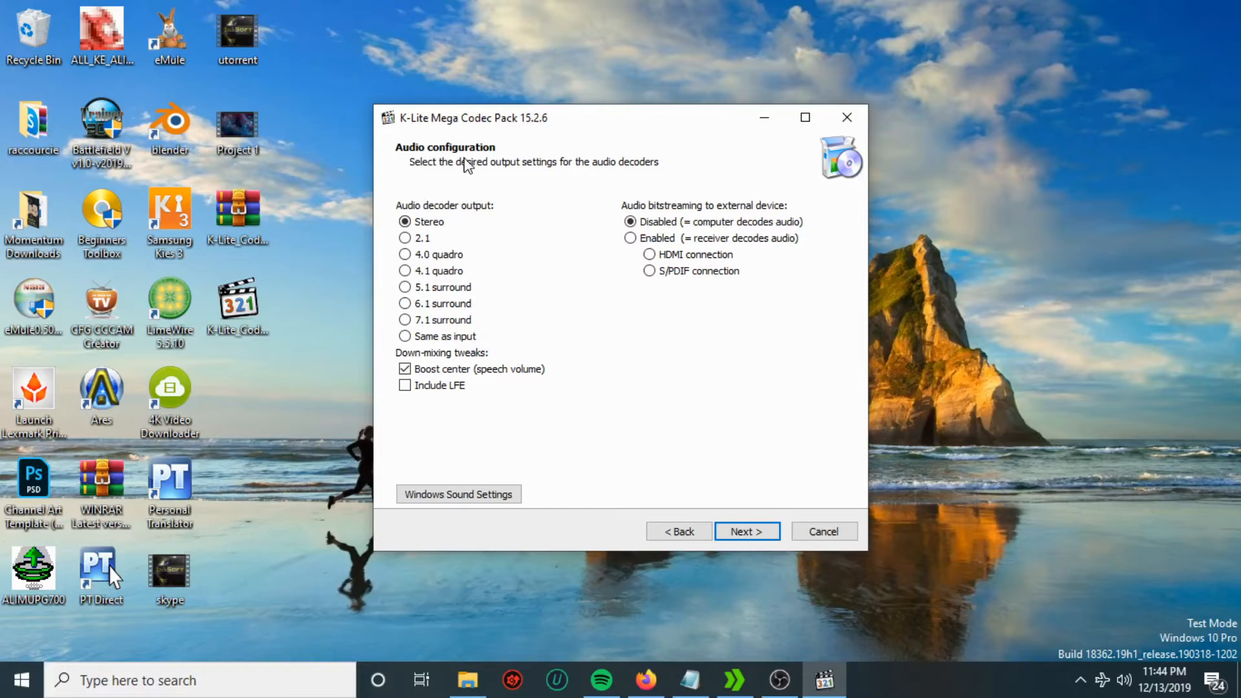
{"action": "mouse_move", "coordinate": [461, 184]}
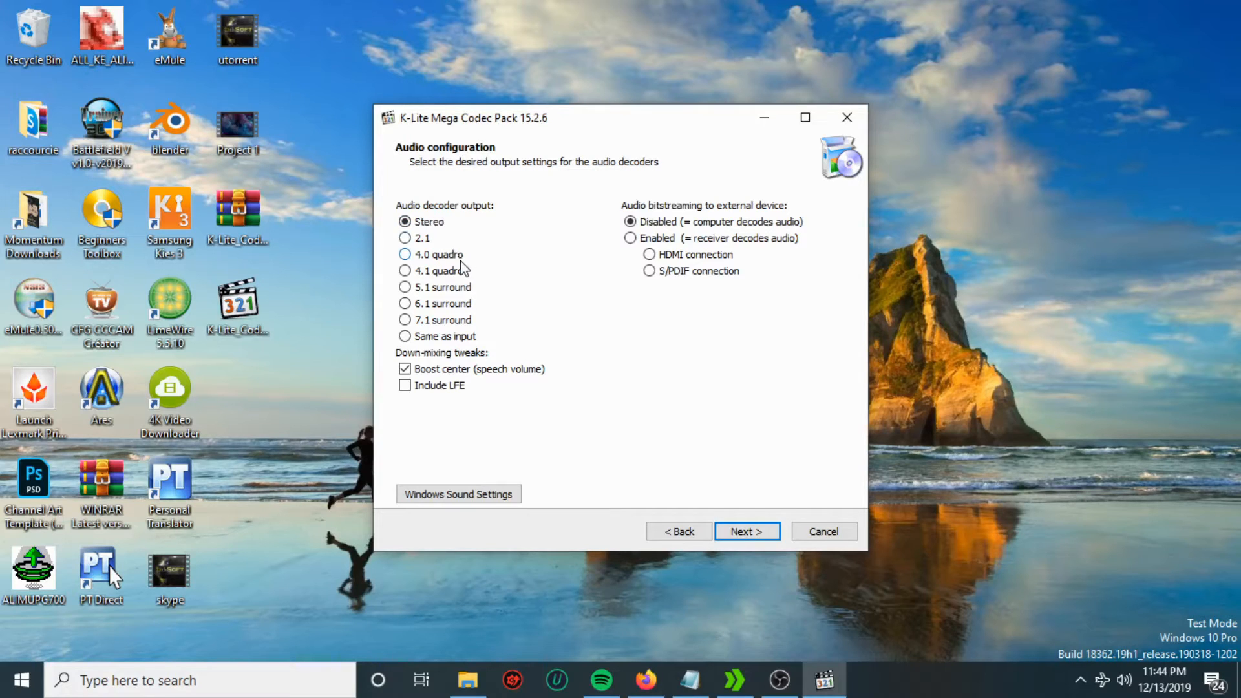
{"action": "left_click", "coordinate": [406, 222]}
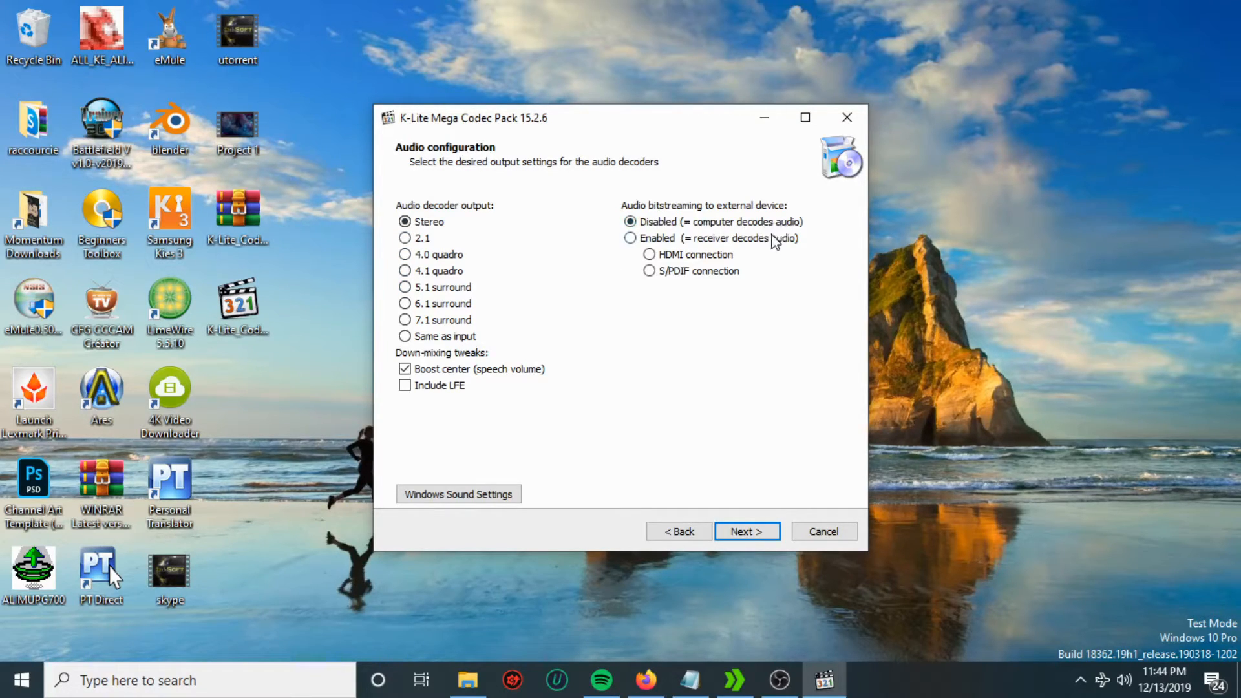
{"action": "mouse_move", "coordinate": [744, 518]}
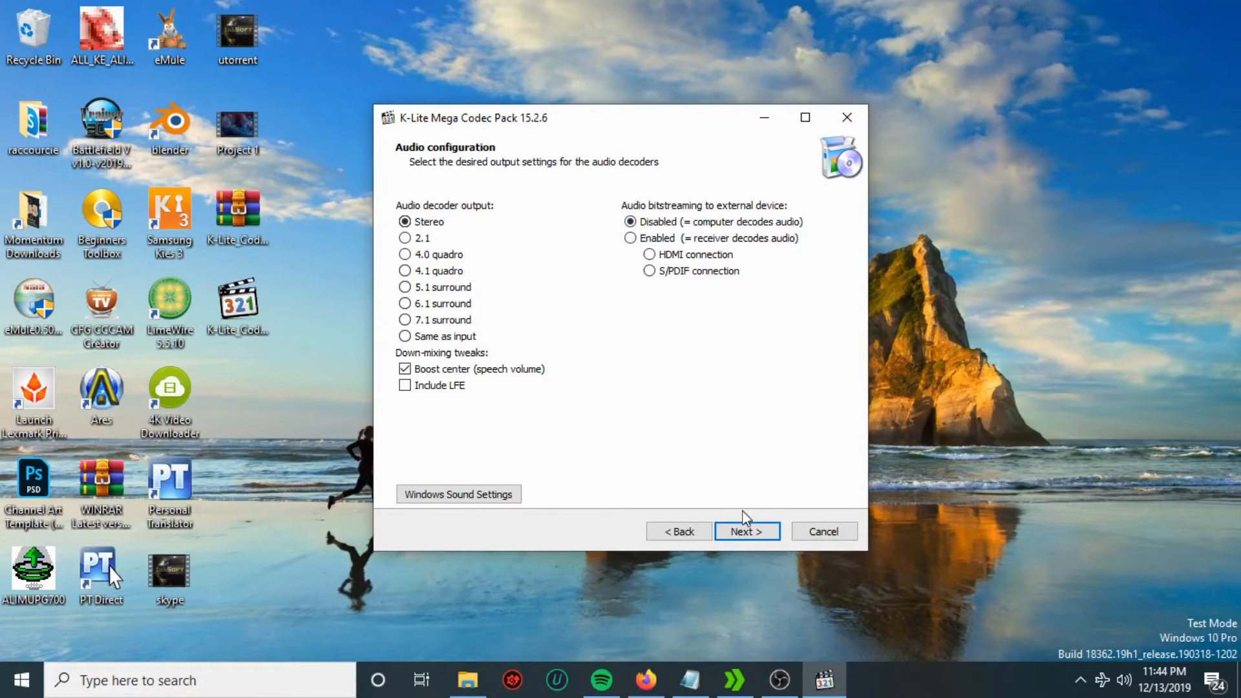
{"action": "left_click", "coordinate": [747, 531]}
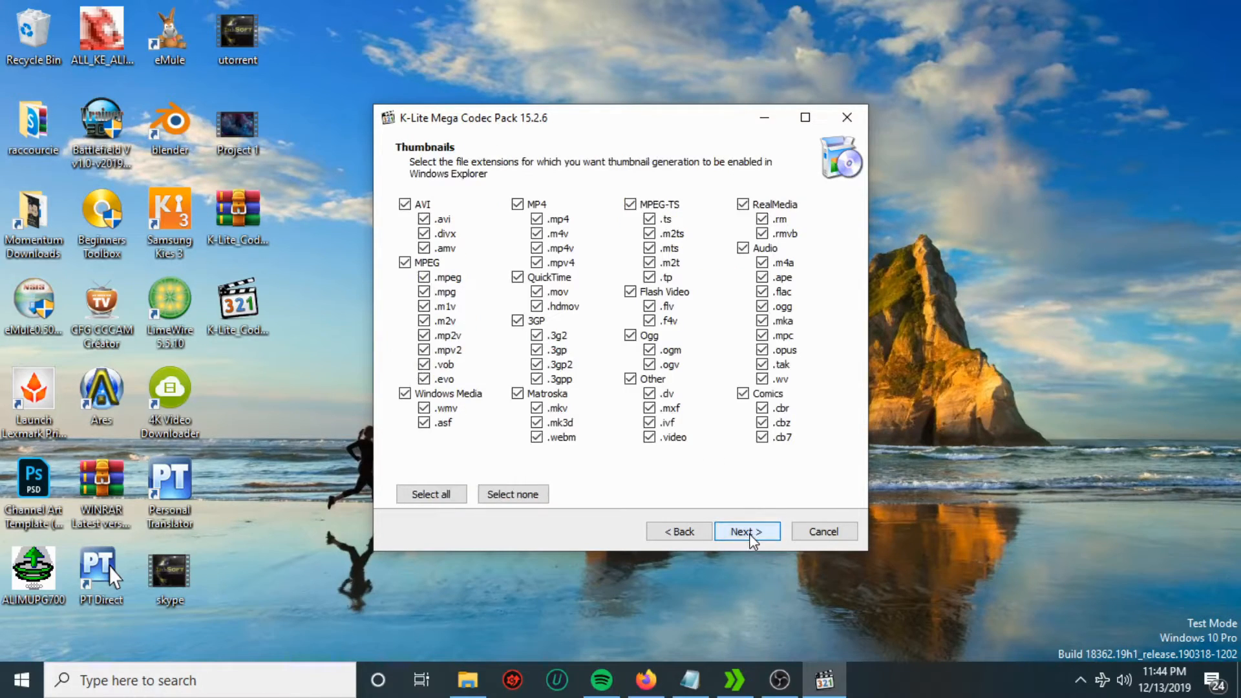
Step: Accept the thumbnail extensions and install the codec pack until the Done! page appears
{"action": "left_click", "coordinate": [746, 532]}
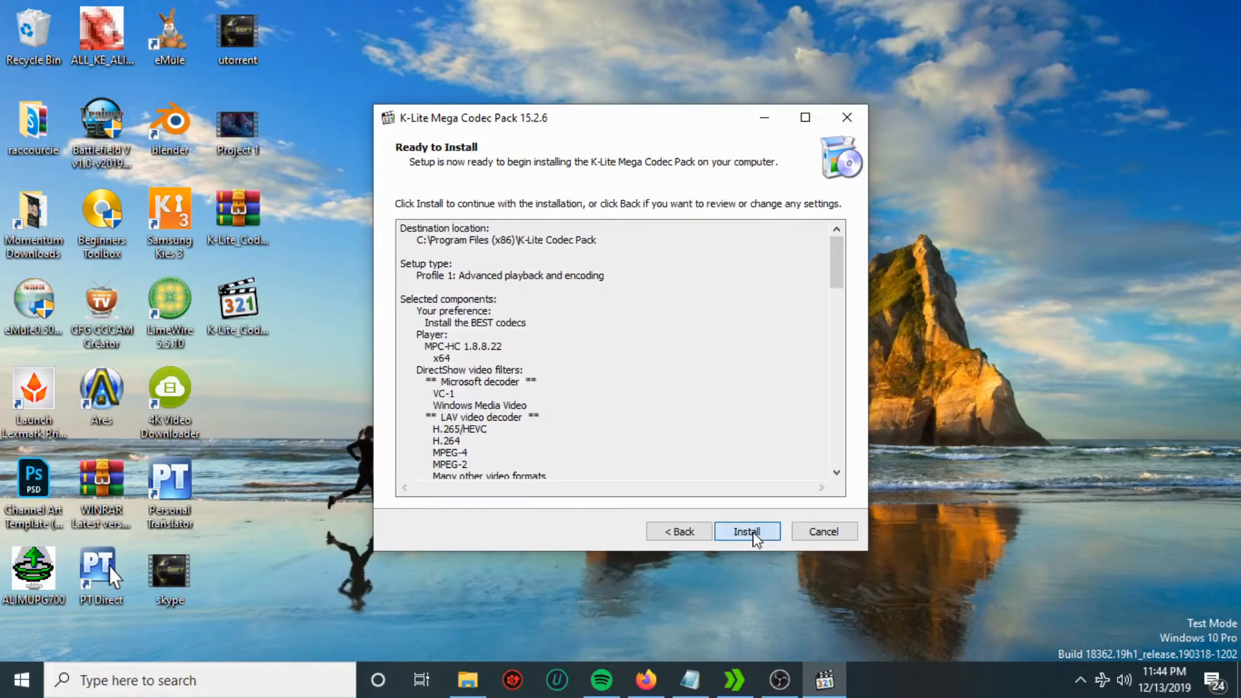
{"action": "left_click", "coordinate": [746, 532]}
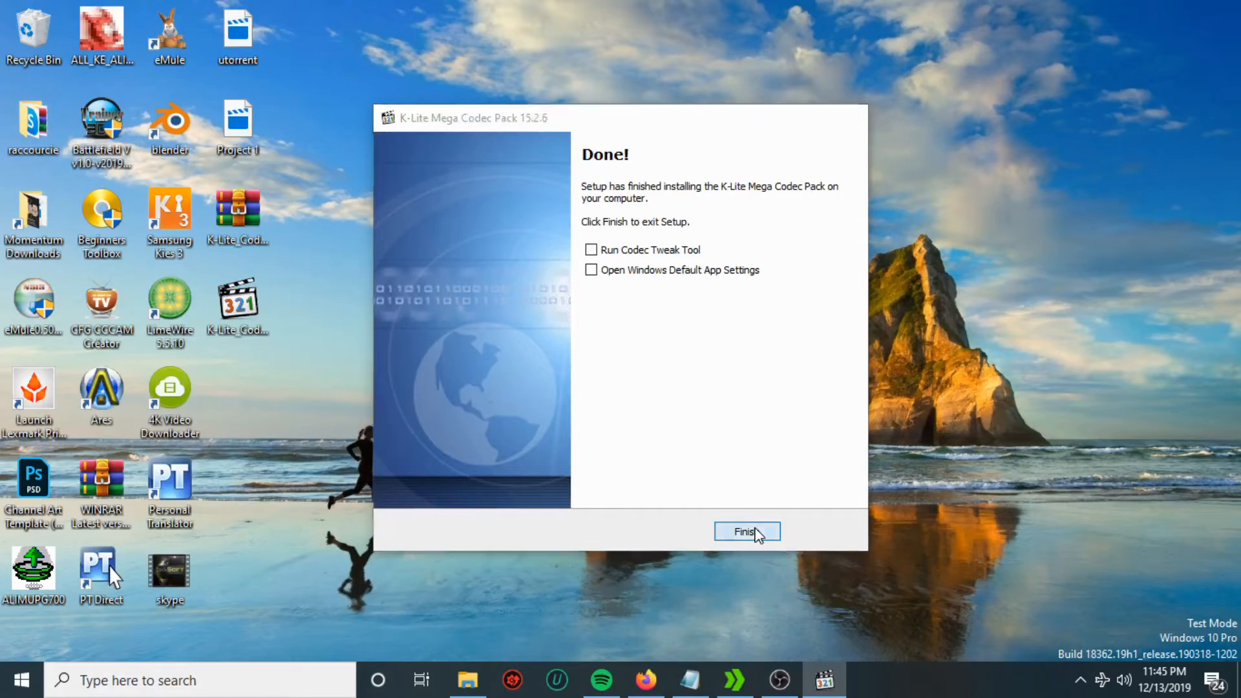
Step: Exit setup, then maximize and scroll through the Codec Guide tips page in Edge
{"action": "left_click", "coordinate": [745, 532]}
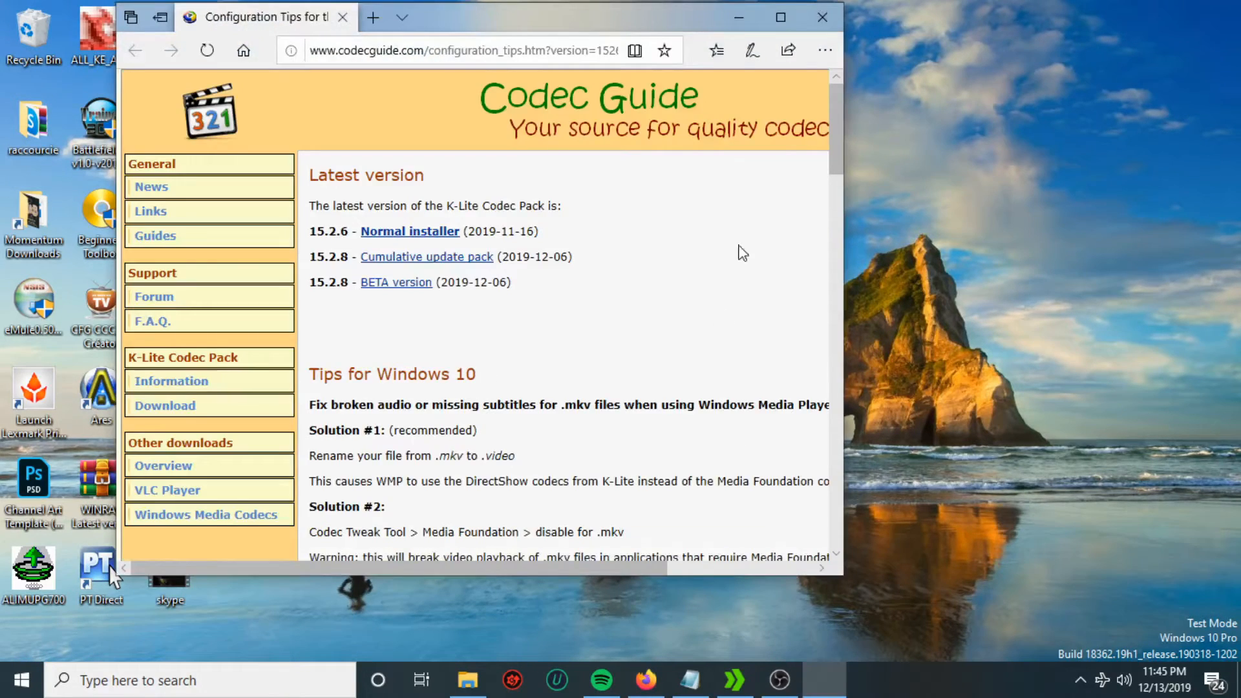
{"action": "left_click", "coordinate": [779, 17]}
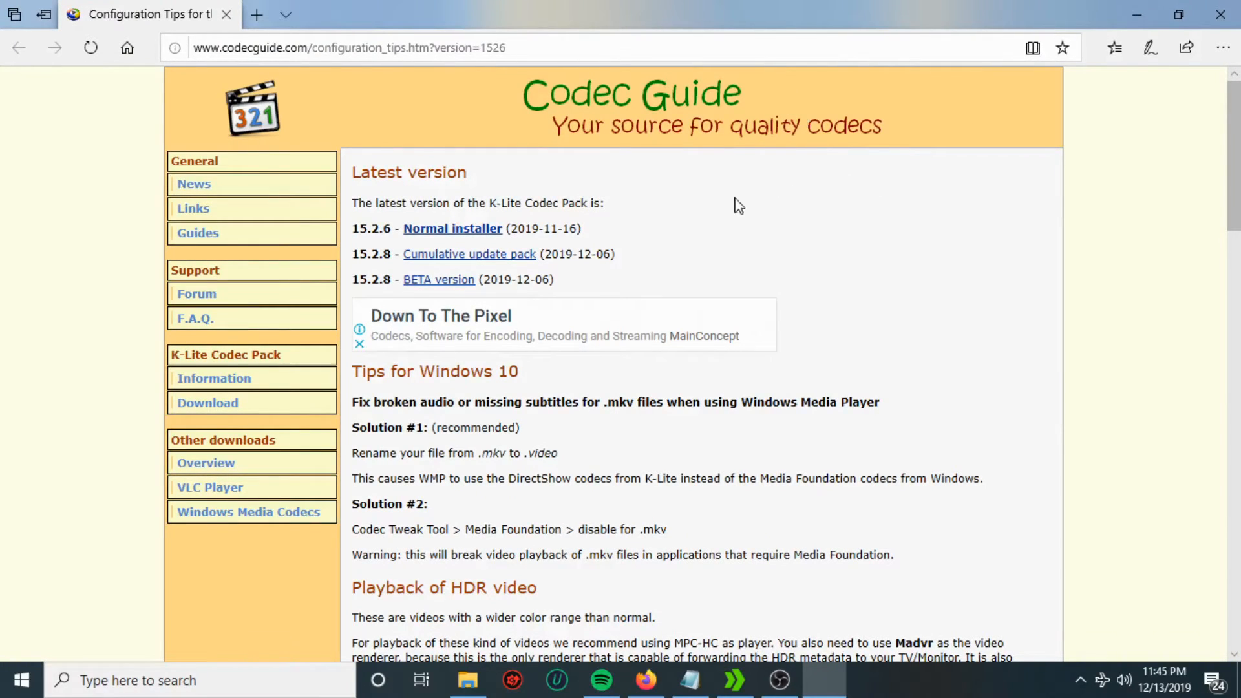
{"action": "scroll", "scroll_direction": "down", "scroll_amount": 3}
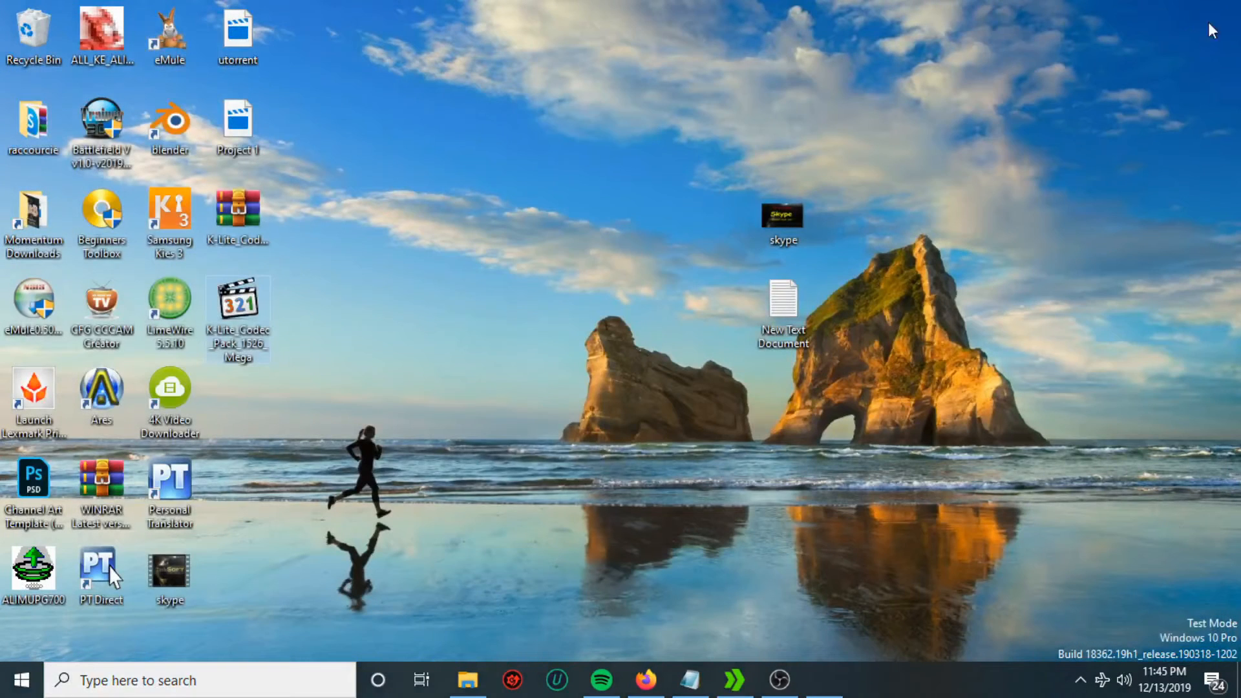
{"action": "left_click", "coordinate": [782, 301]}
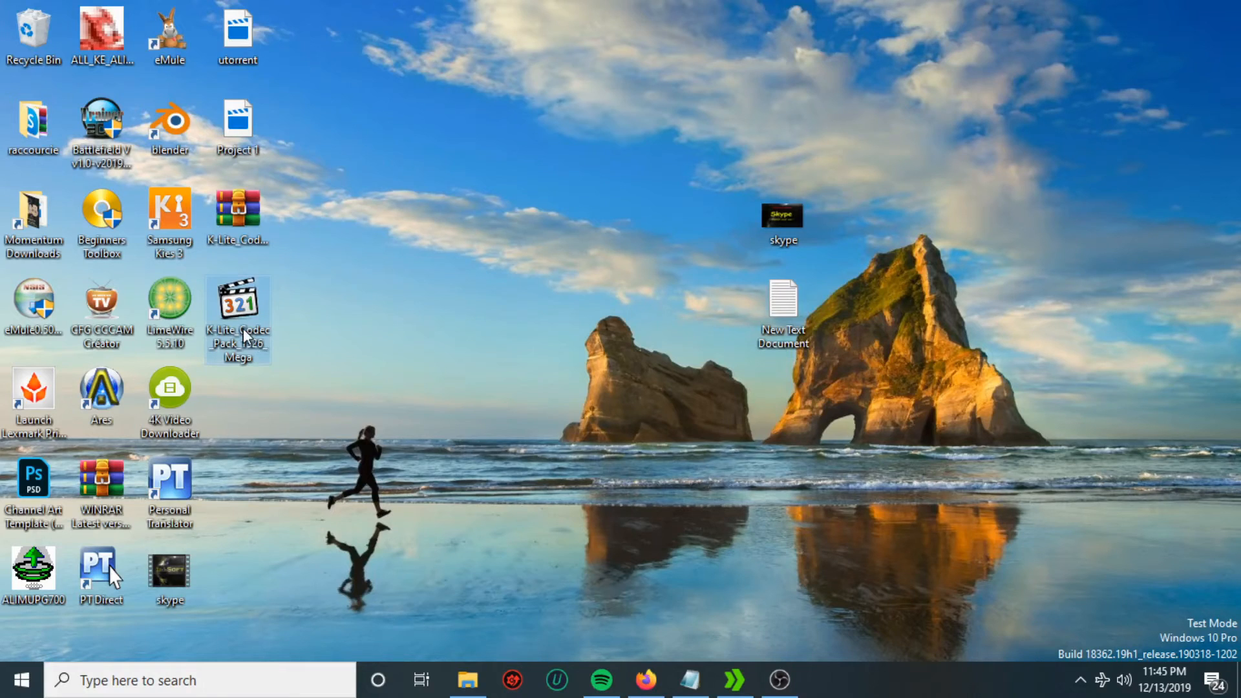
{"action": "right_click", "coordinate": [238, 317]}
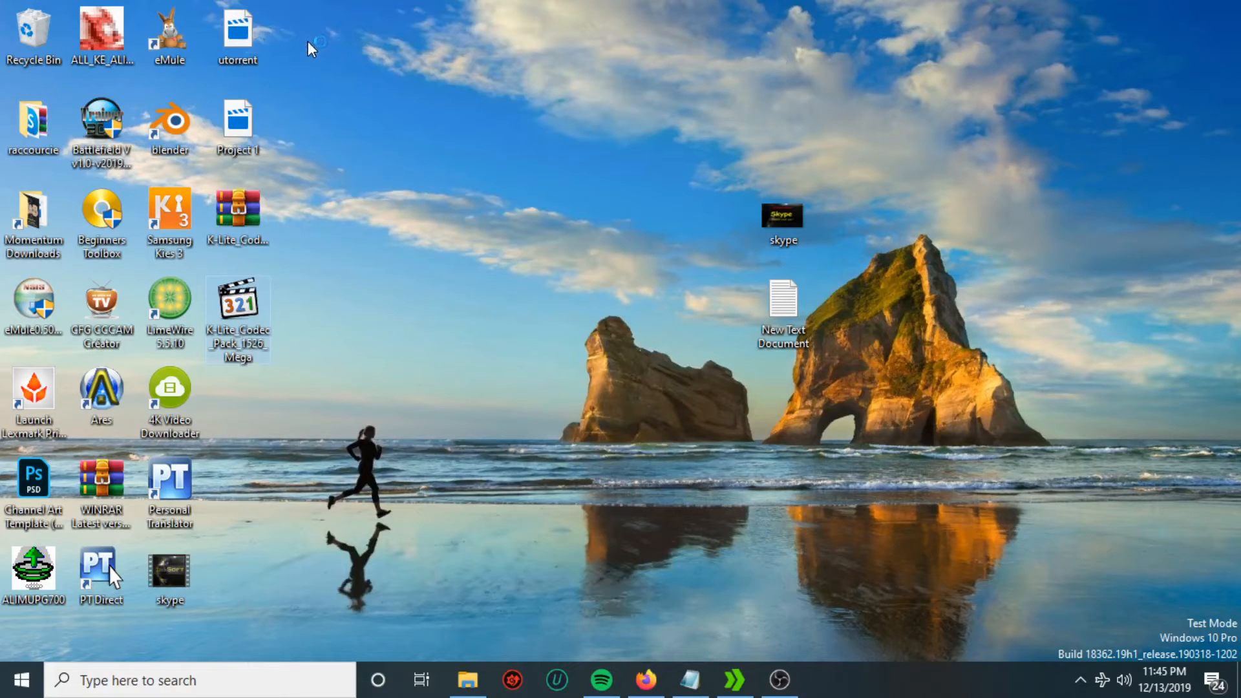
{"action": "double_click", "coordinate": [237, 317]}
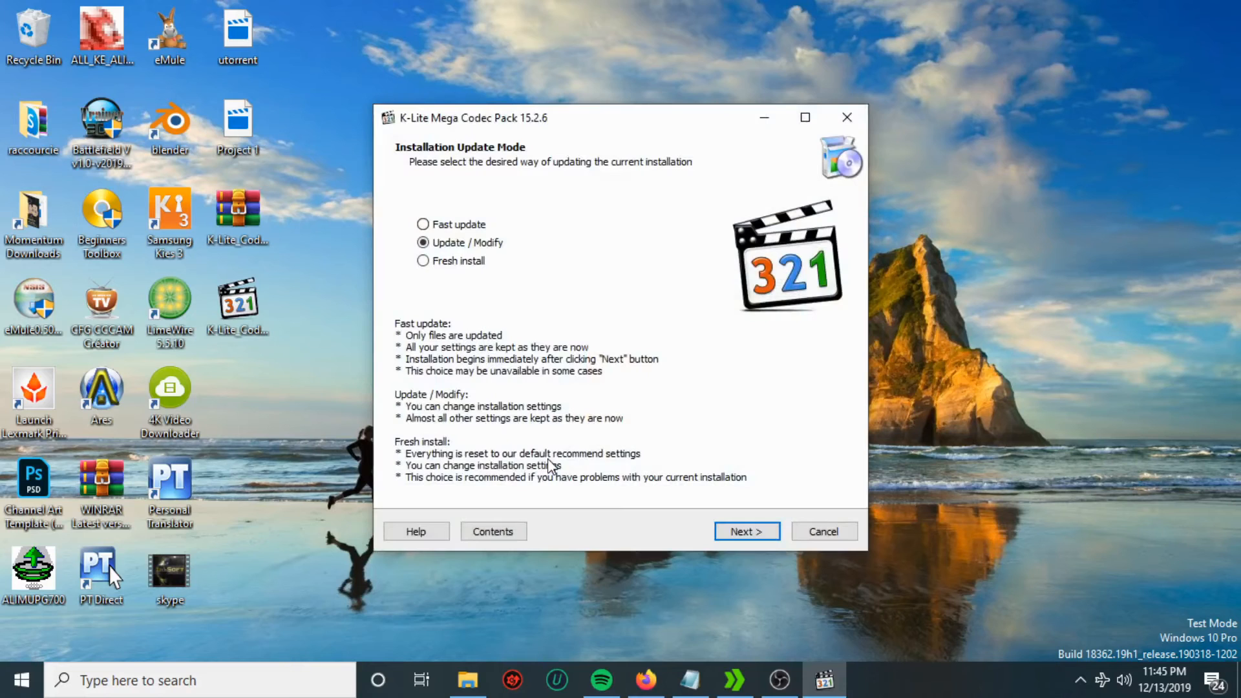
{"action": "left_click", "coordinate": [823, 531]}
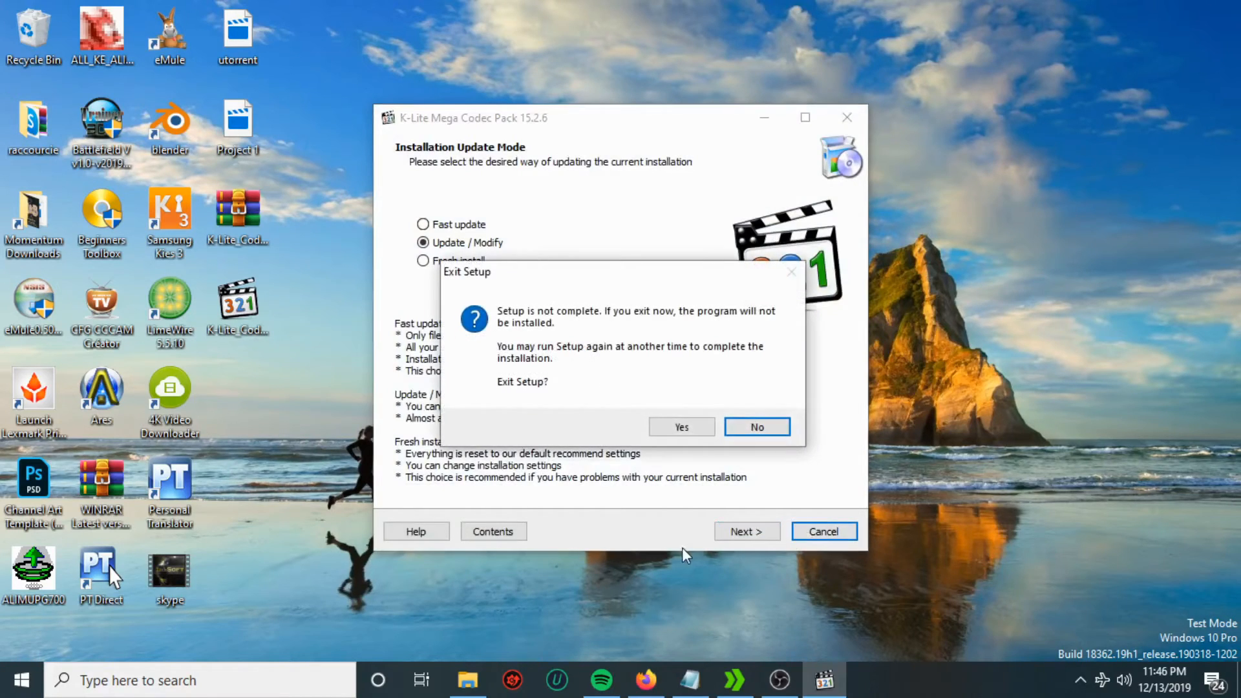
{"action": "mouse_move", "coordinate": [756, 427]}
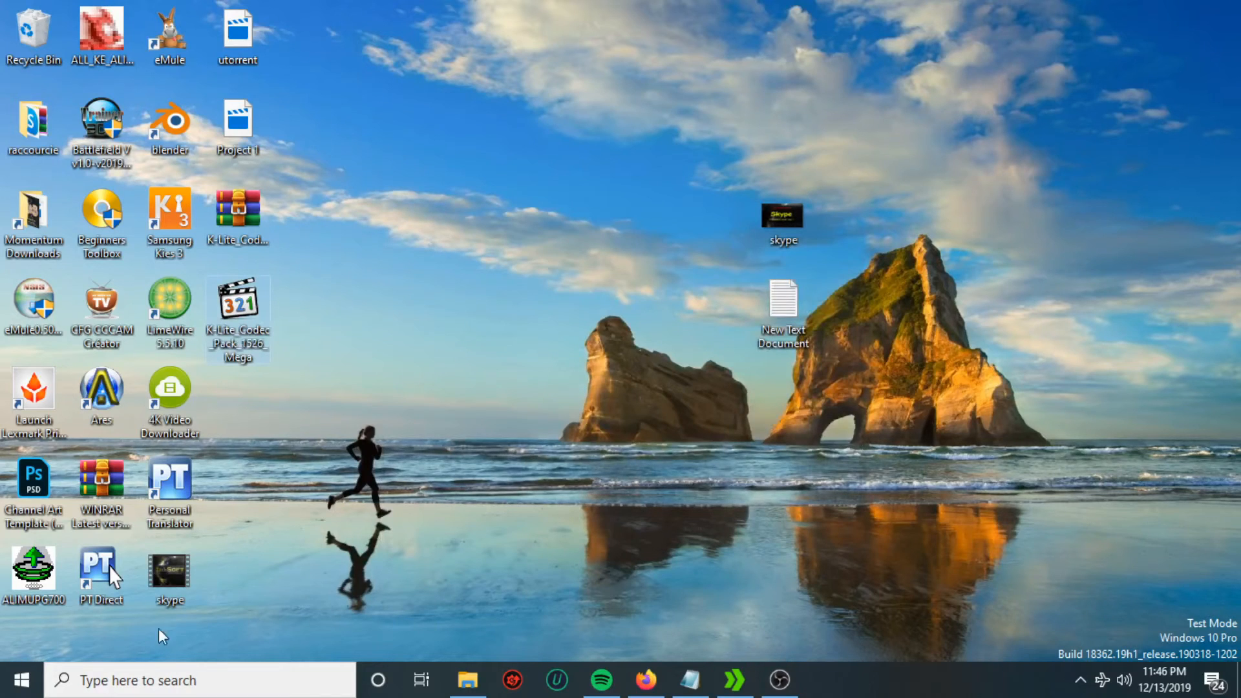
{"action": "left_click", "coordinate": [20, 680]}
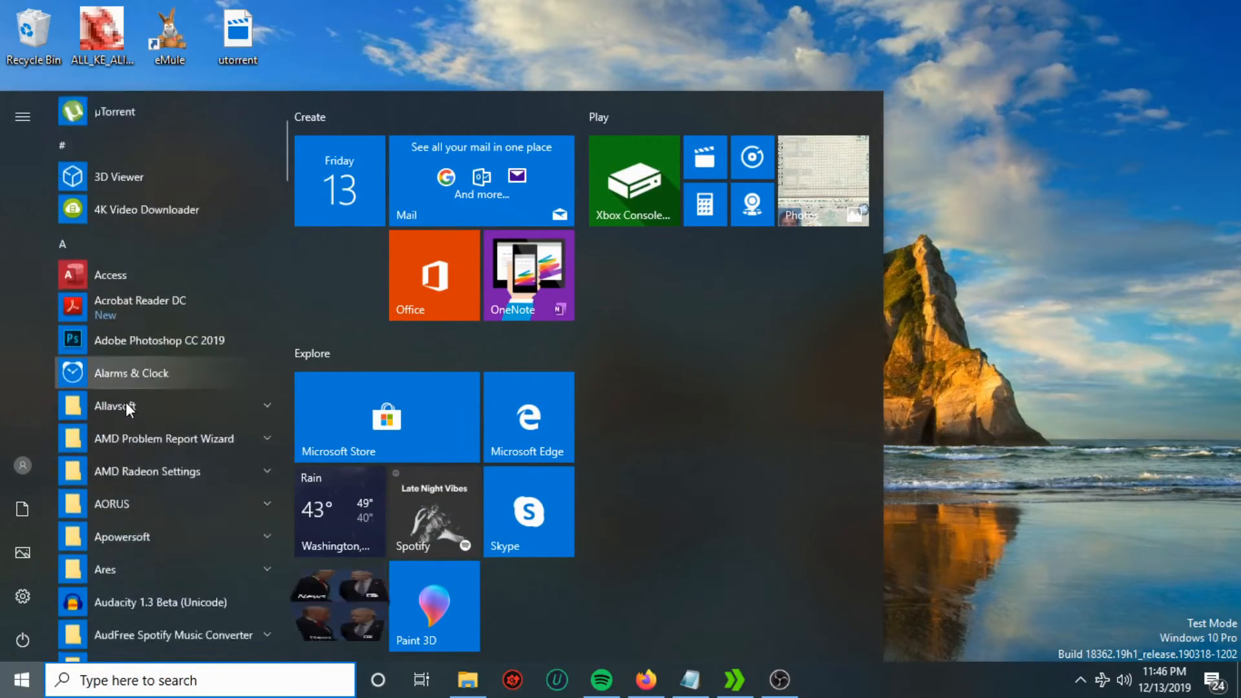
{"action": "scroll", "scroll_direction": "down", "scroll_amount": 3}
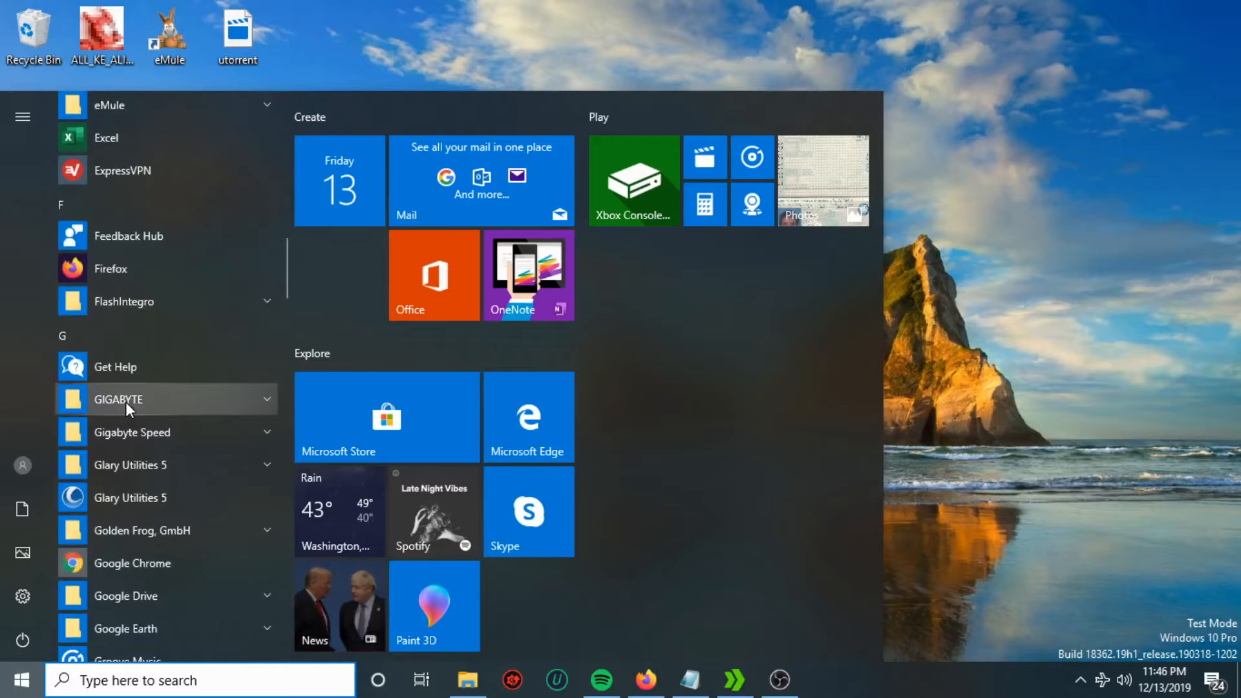
{"action": "scroll", "scroll_direction": "down", "scroll_amount": 3}
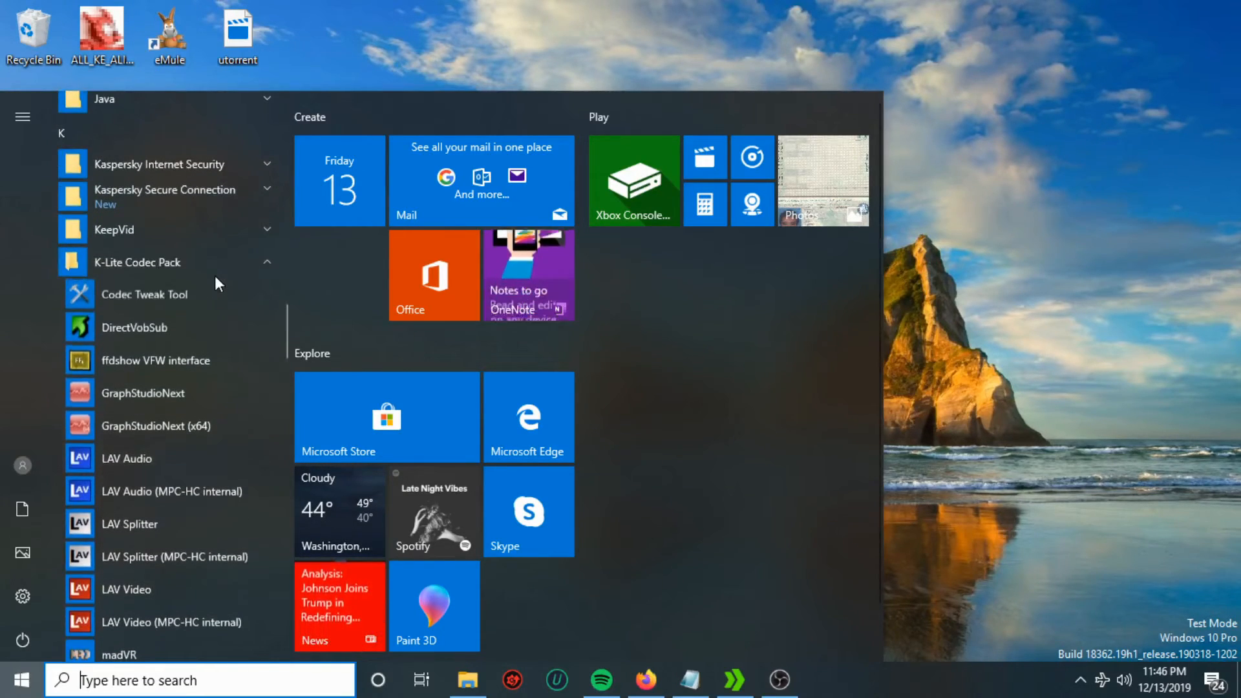
{"action": "scroll", "scroll_direction": "down", "scroll_amount": 3}
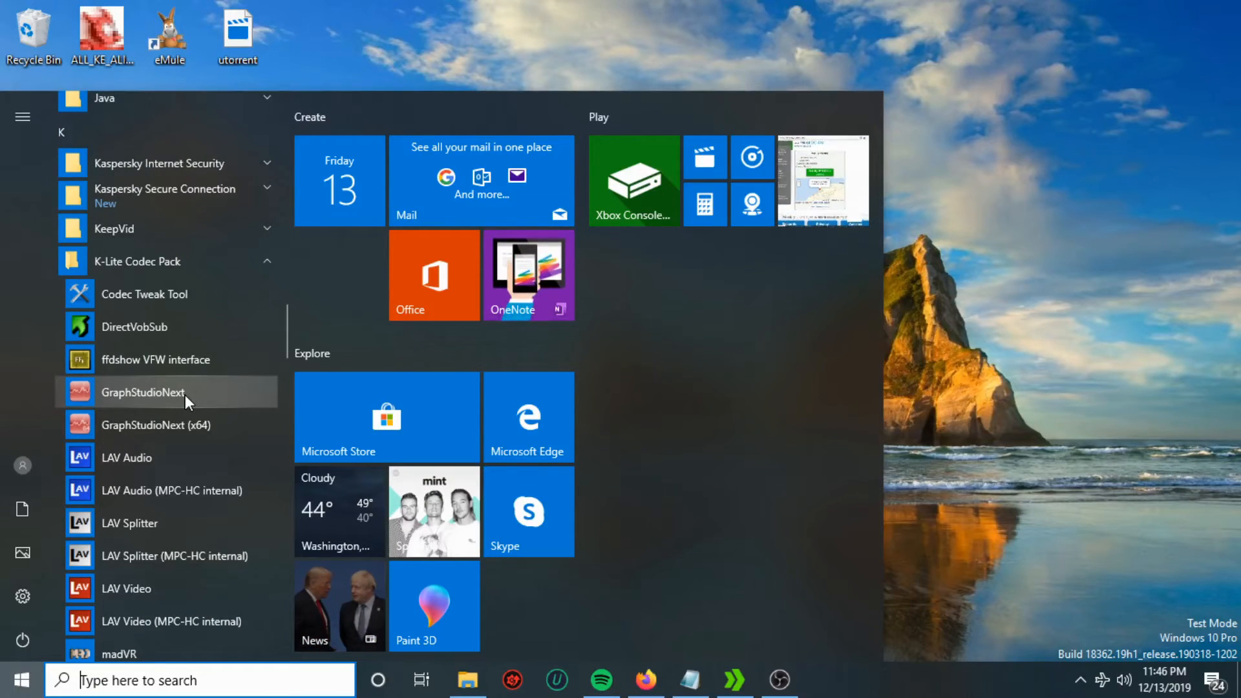
{"action": "mouse_move", "coordinate": [168, 372]}
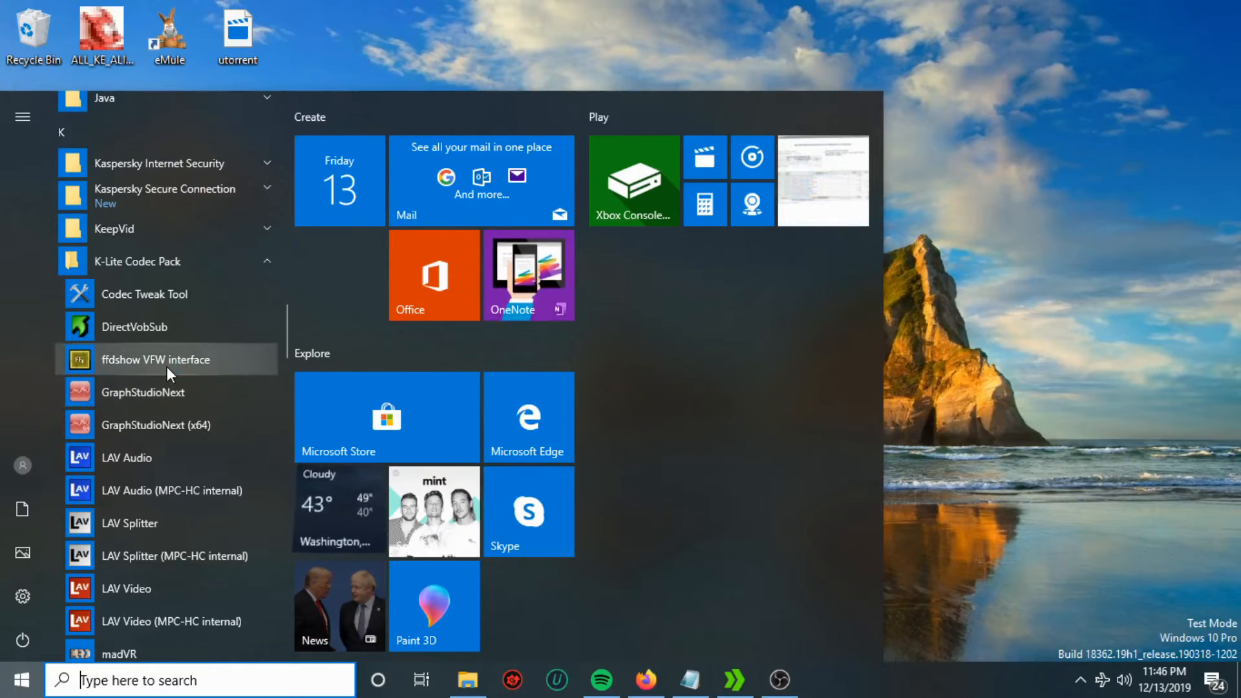
{"action": "scroll", "scroll_direction": "down", "scroll_amount": 3}
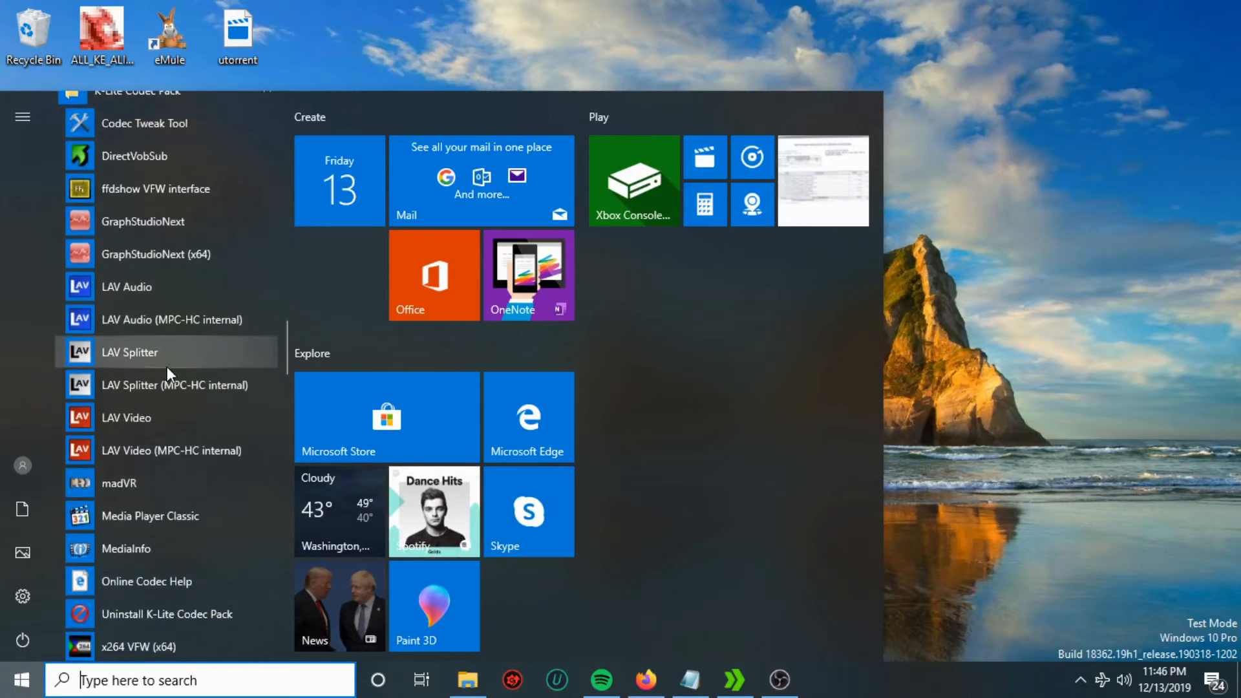
{"action": "scroll", "scroll_direction": "down", "scroll_amount": 3}
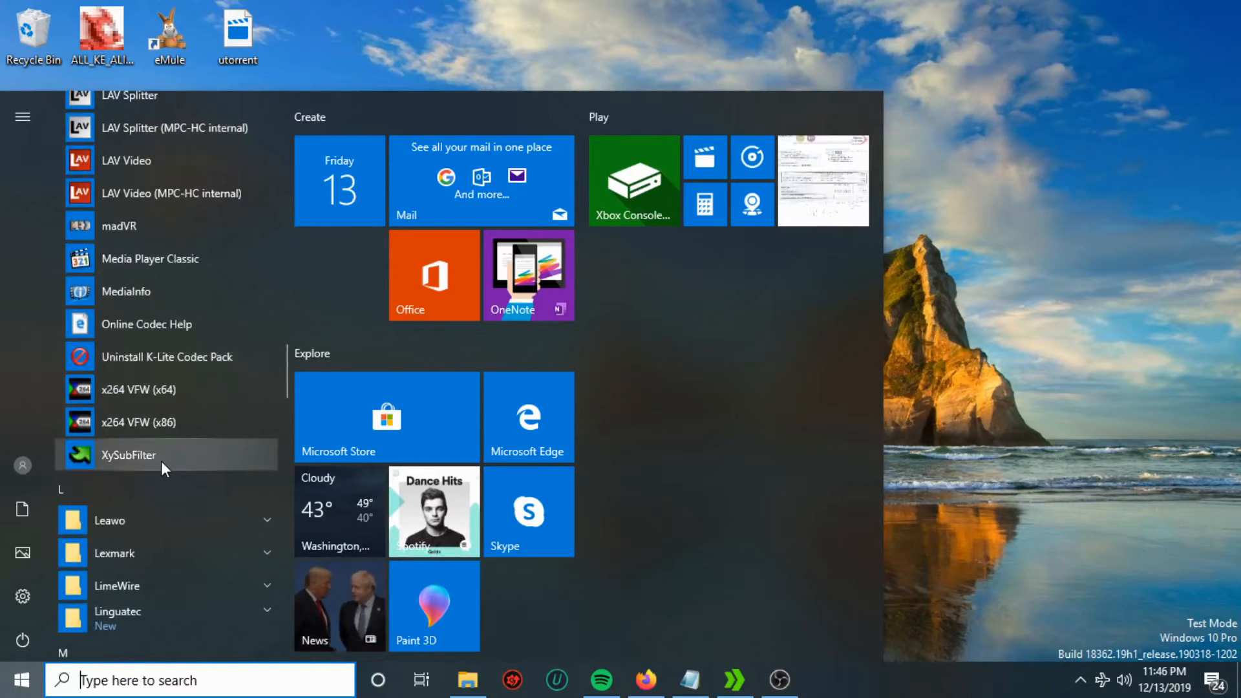
{"action": "mouse_move", "coordinate": [195, 422]}
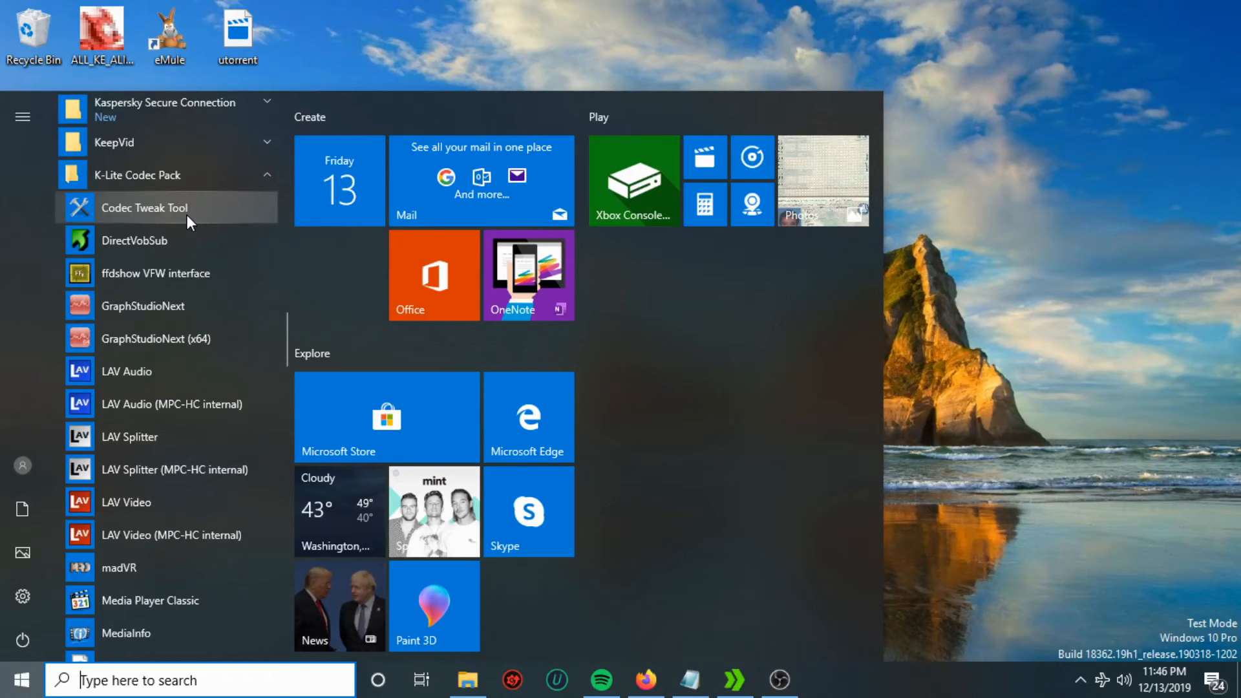
{"action": "mouse_move", "coordinate": [221, 243]}
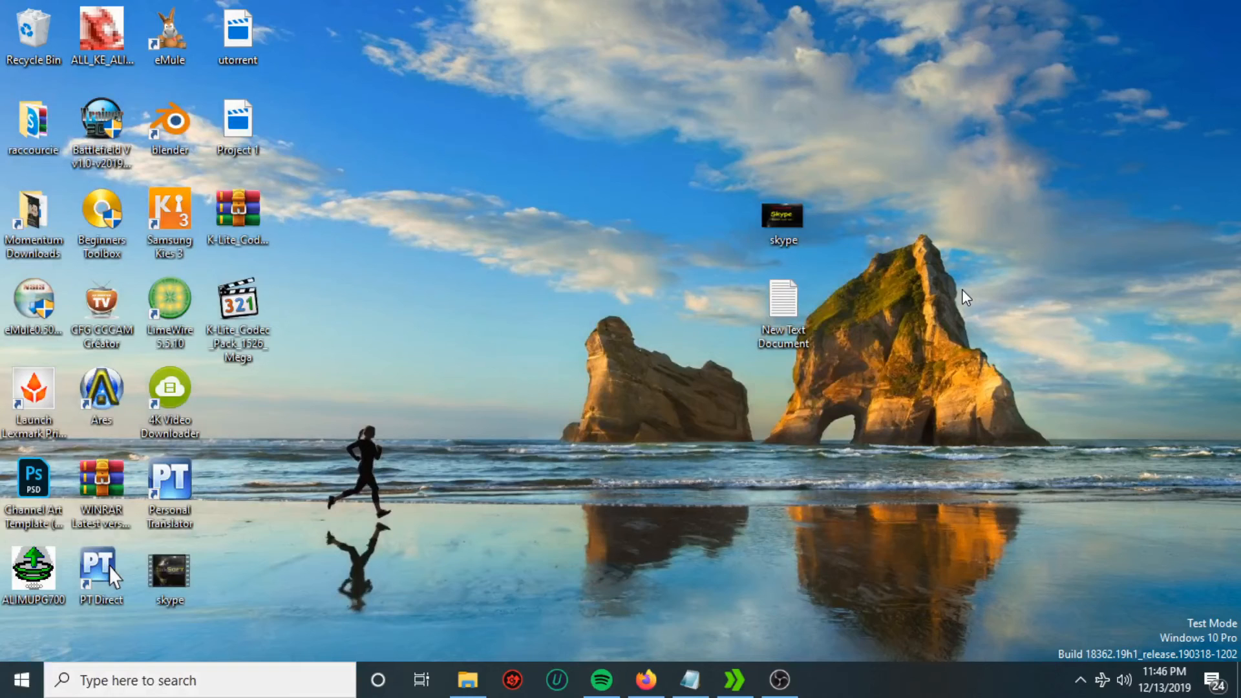
{"action": "mouse_move", "coordinate": [669, 364]}
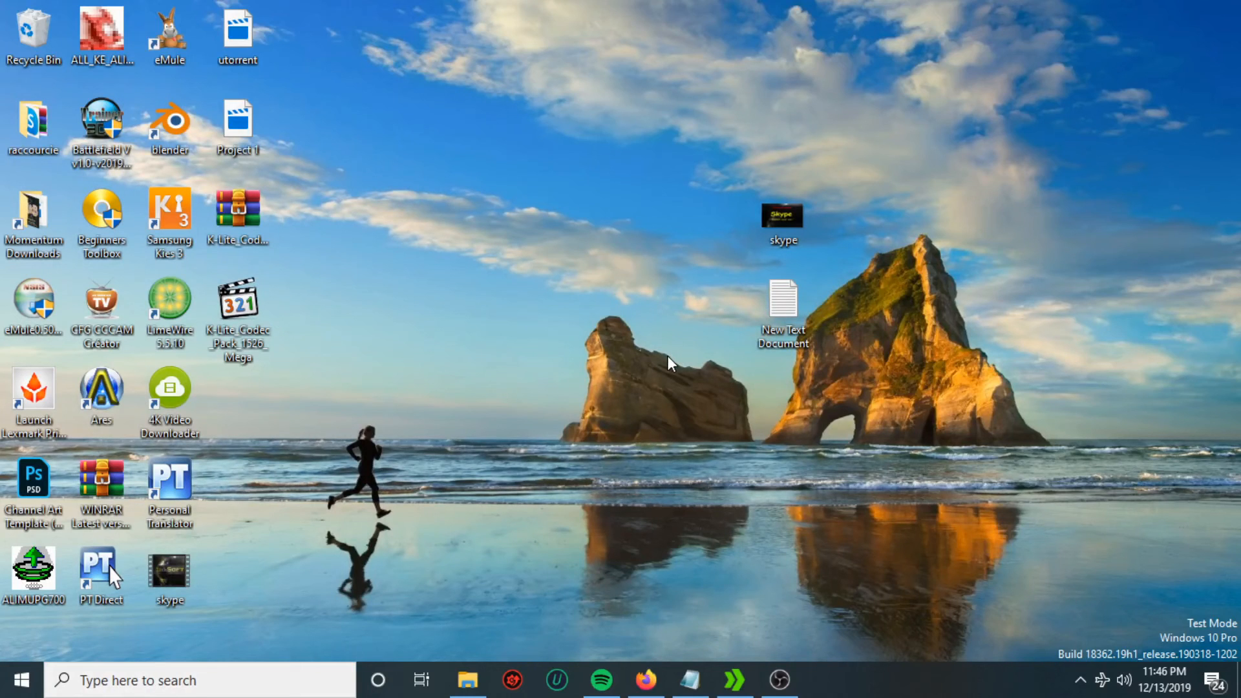